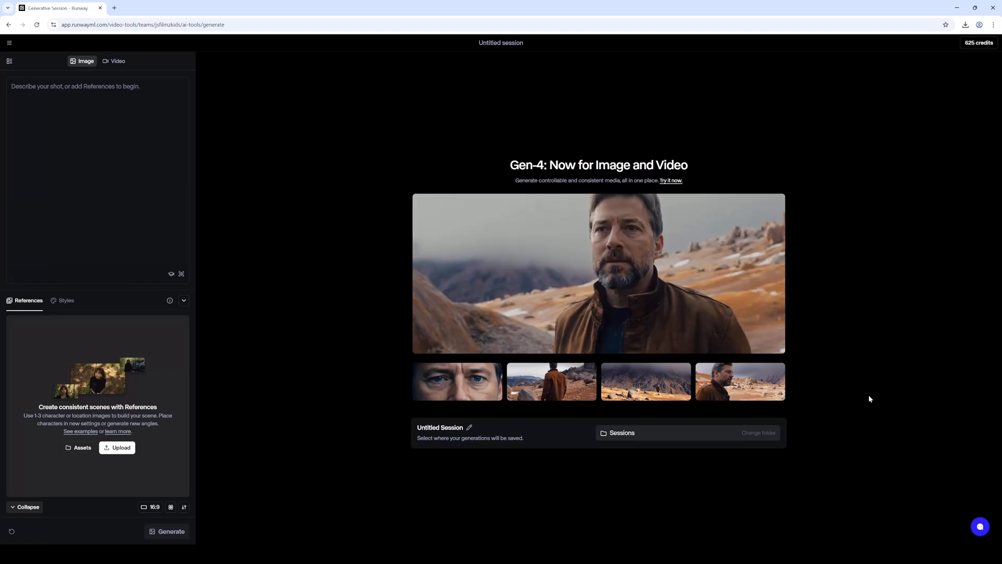
# - Add the portrait image as a reference under References
pyautogui.click(457, 381)
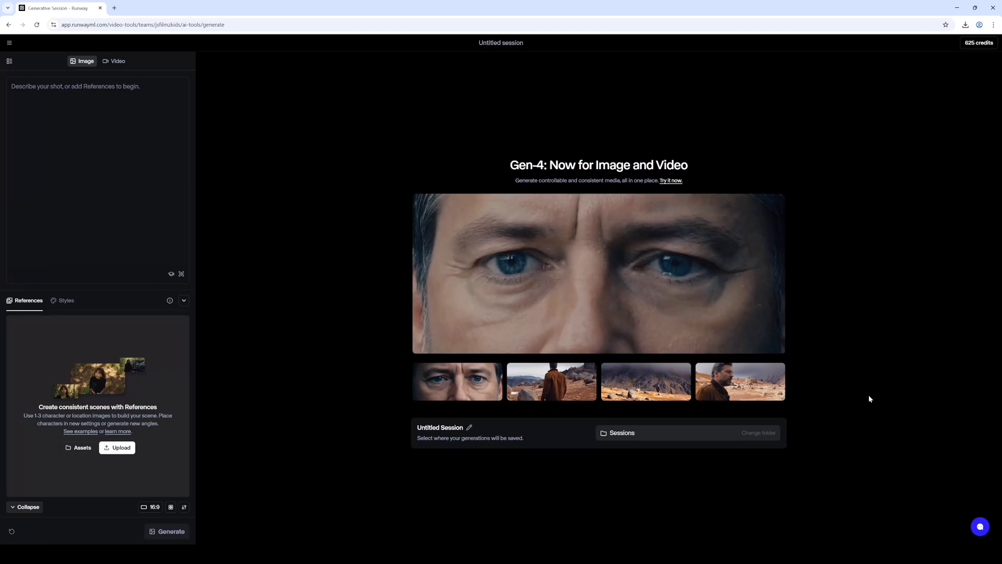
pyautogui.click(550, 381)
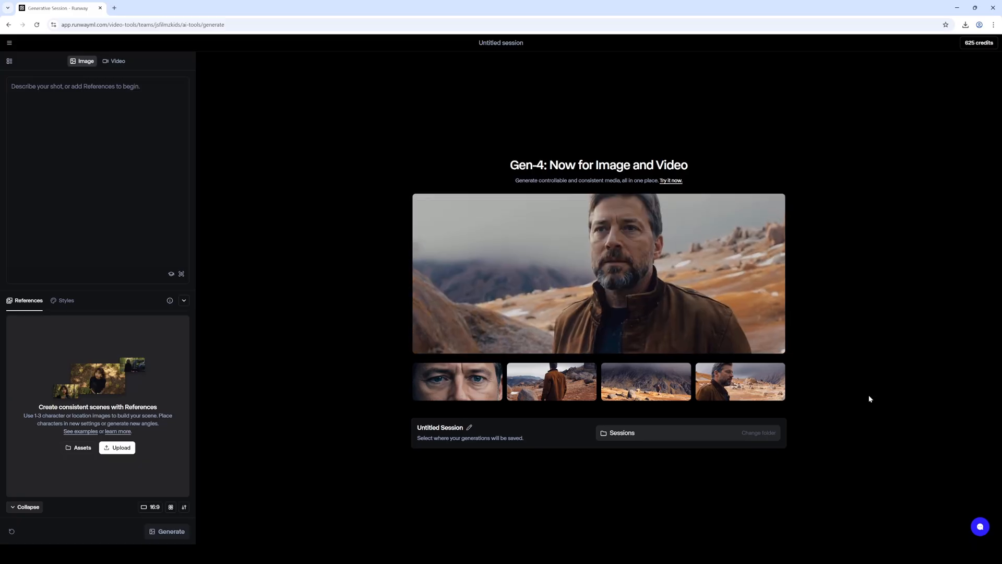
pyautogui.click(457, 381)
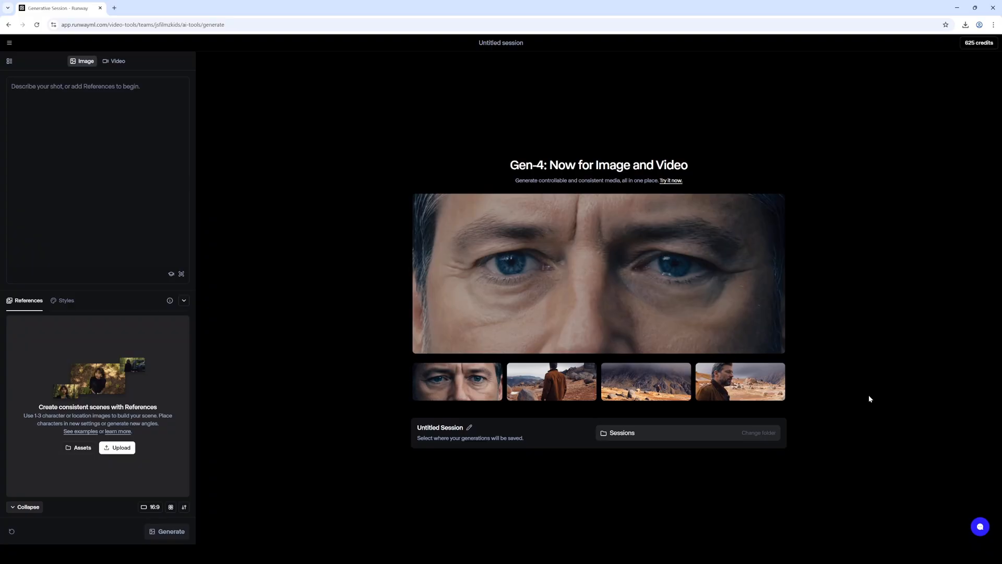
pyautogui.click(550, 381)
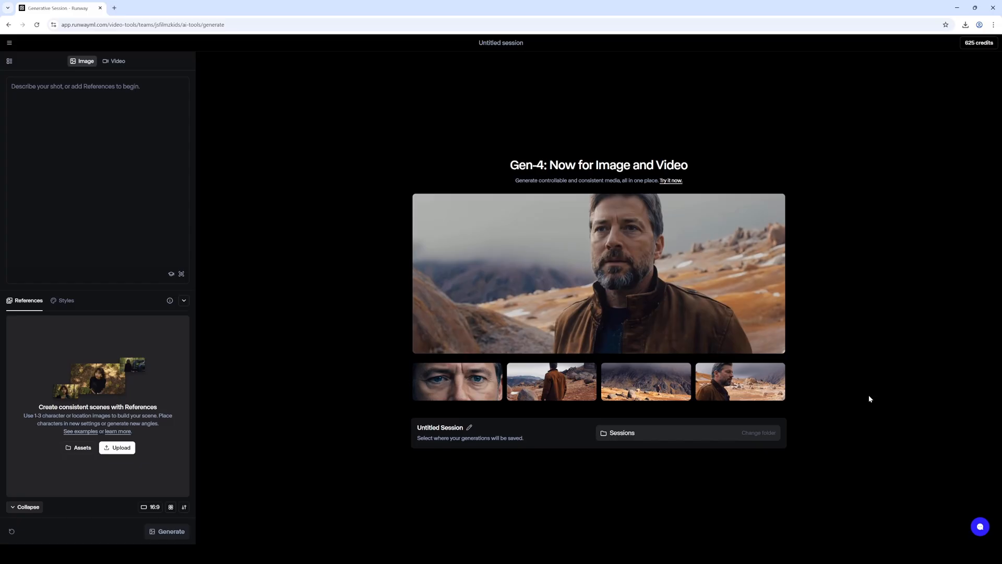
pyautogui.click(457, 381)
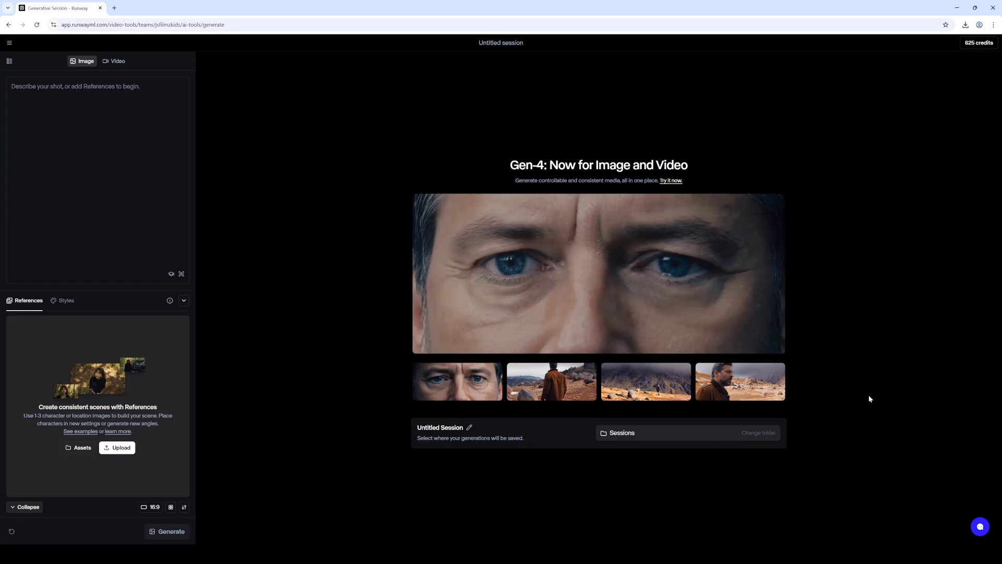
pyautogui.click(550, 381)
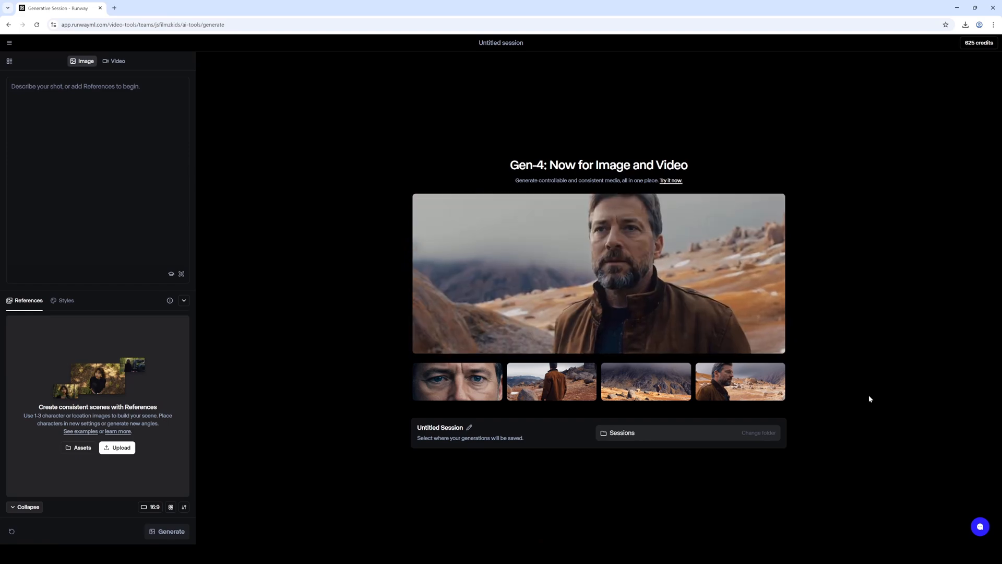
pyautogui.click(456, 381)
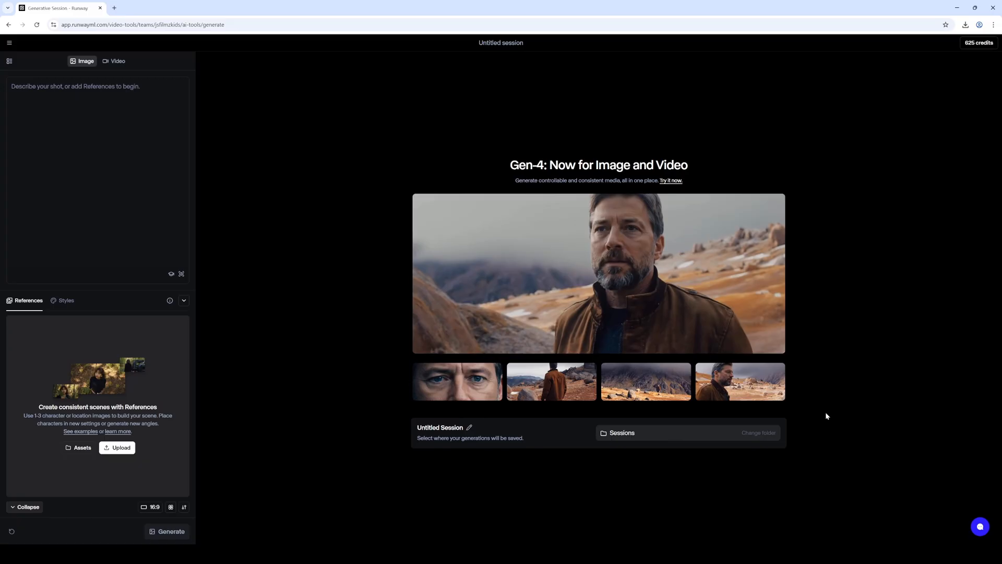
pyautogui.click(456, 381)
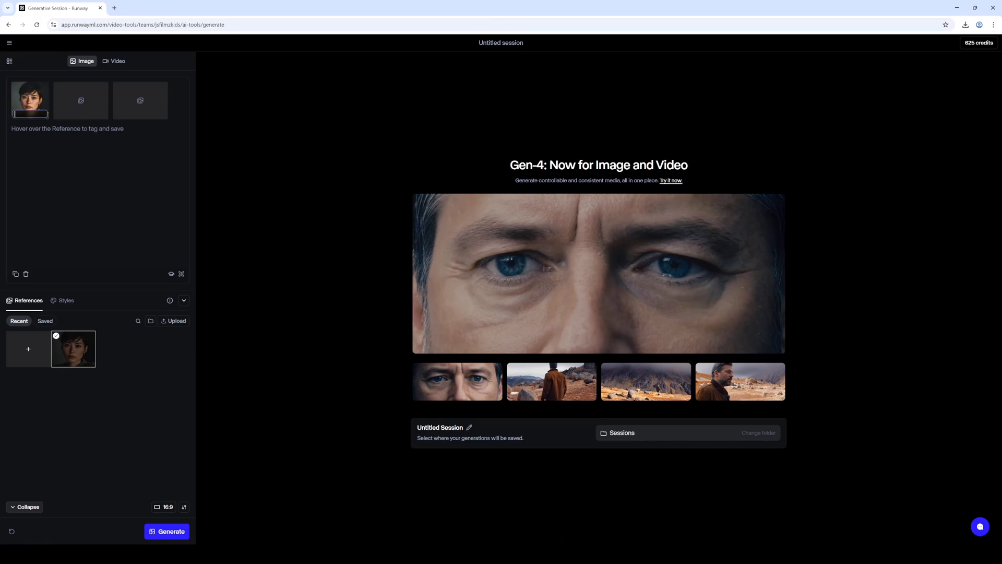
# - Tag the reference 'lucia', then clear it from the prompt's reference slot
pyautogui.write('lucia')
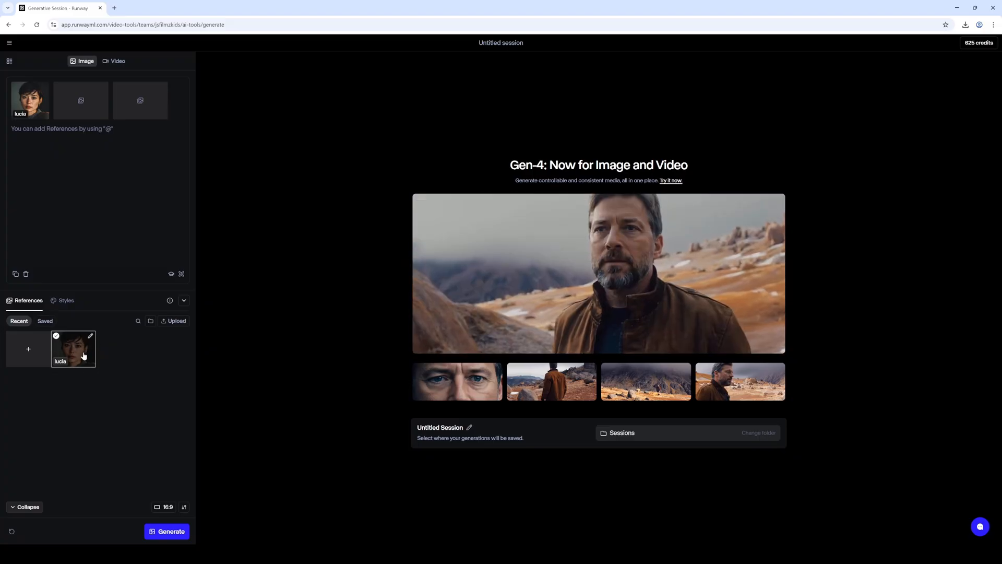
pyautogui.click(456, 381)
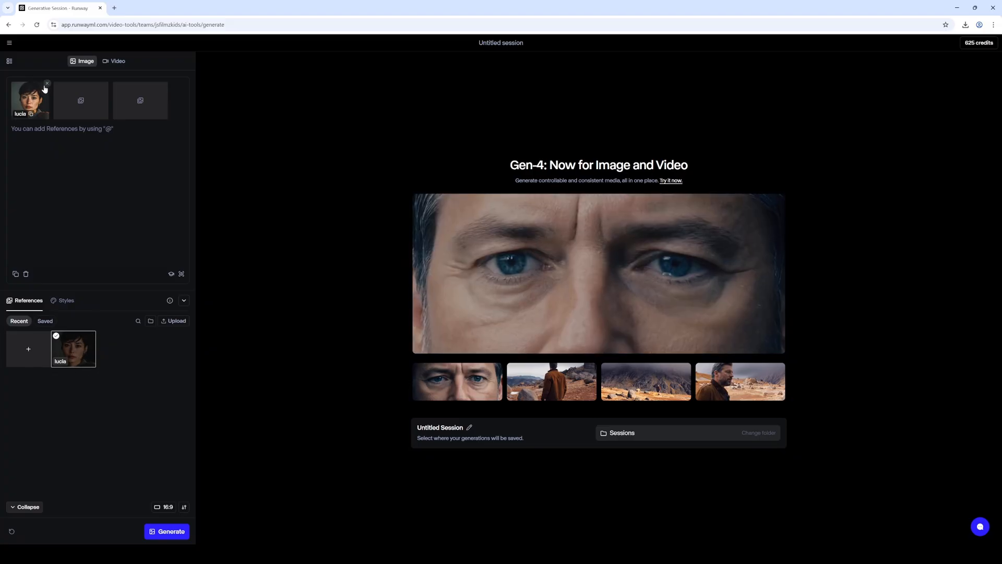
pyautogui.click(550, 381)
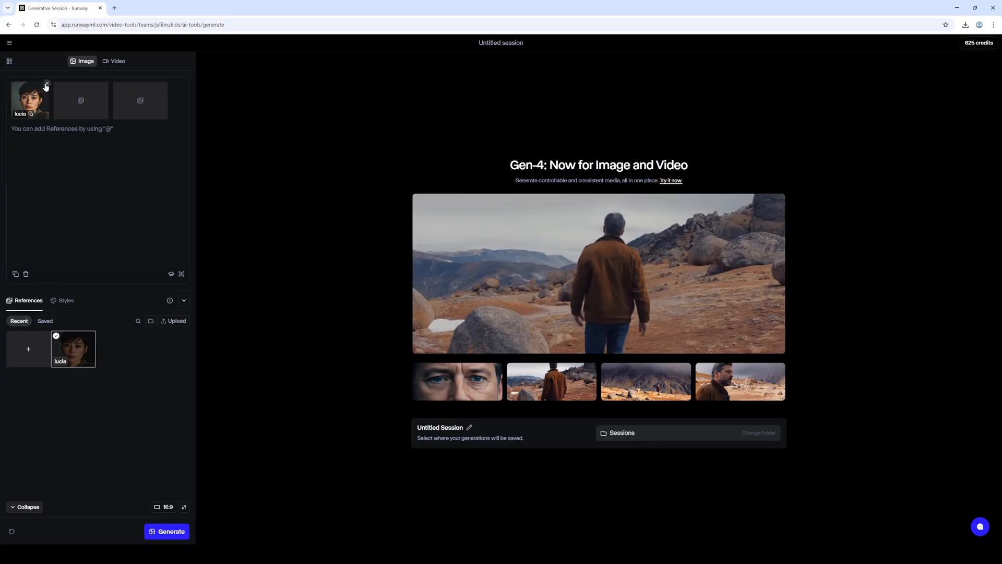
pyautogui.click(46, 83)
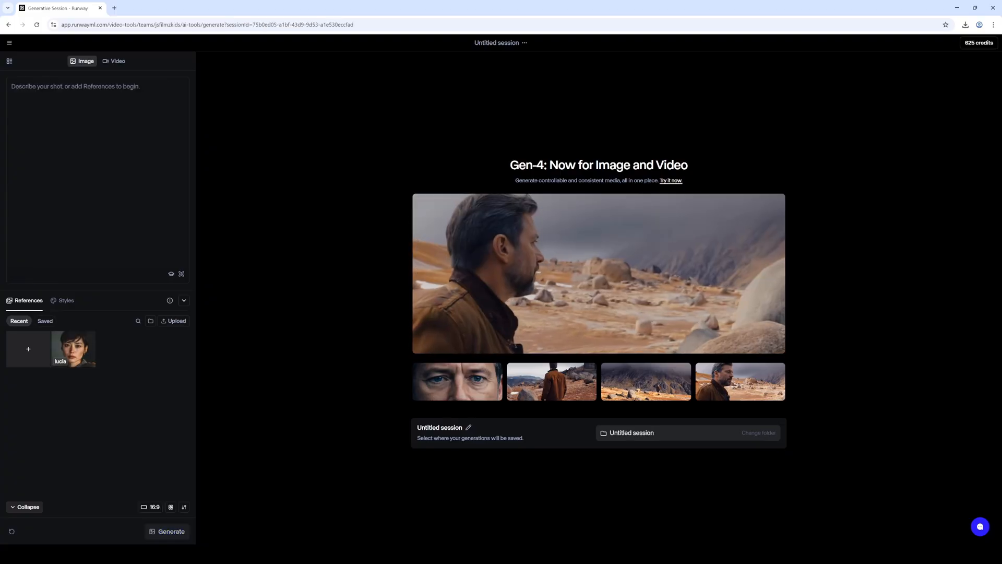
pyautogui.write('@lucia')
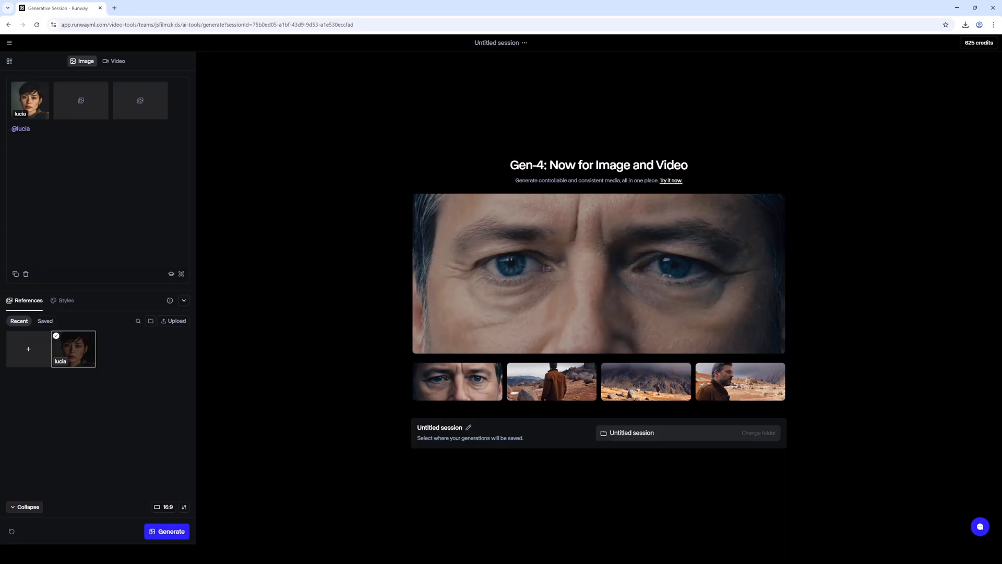
pyautogui.click(550, 382)
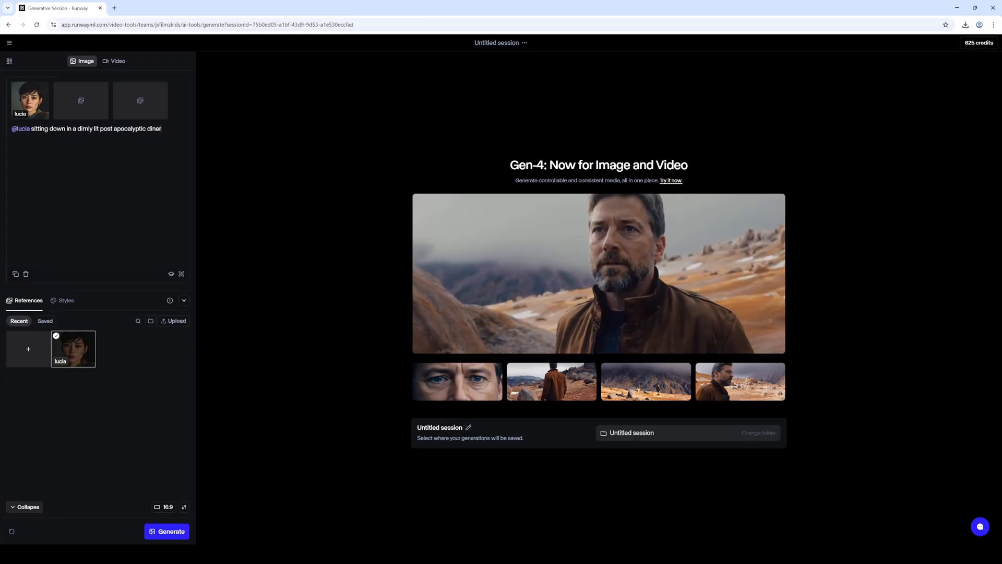
pyautogui.click(166, 531)
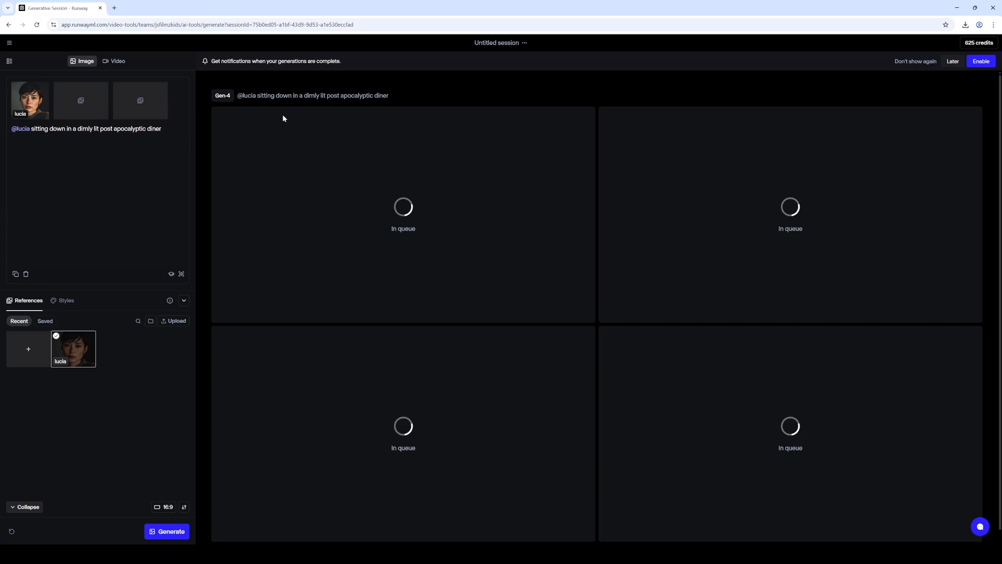
pyautogui.moveTo(331, 110)
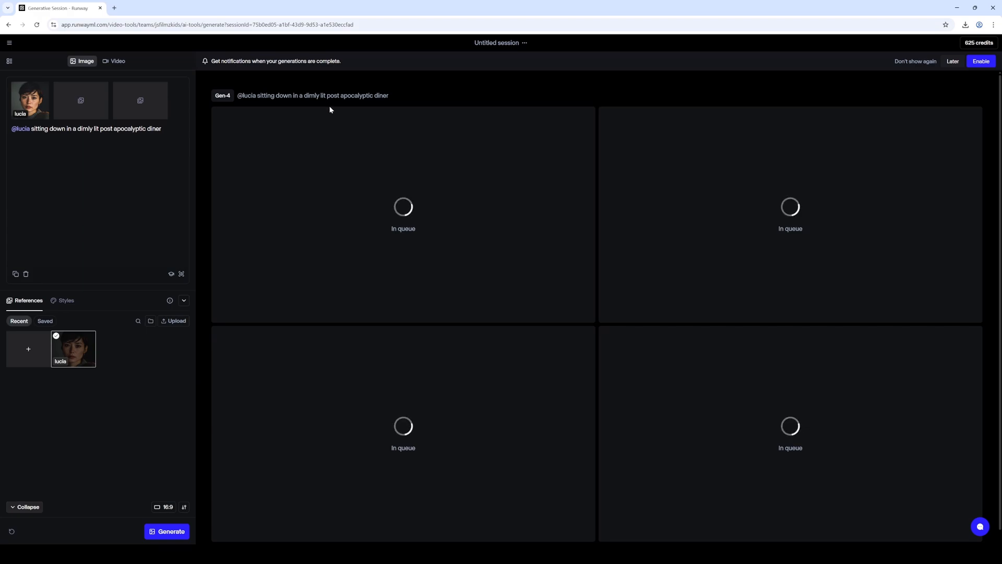
pyautogui.moveTo(322, 147)
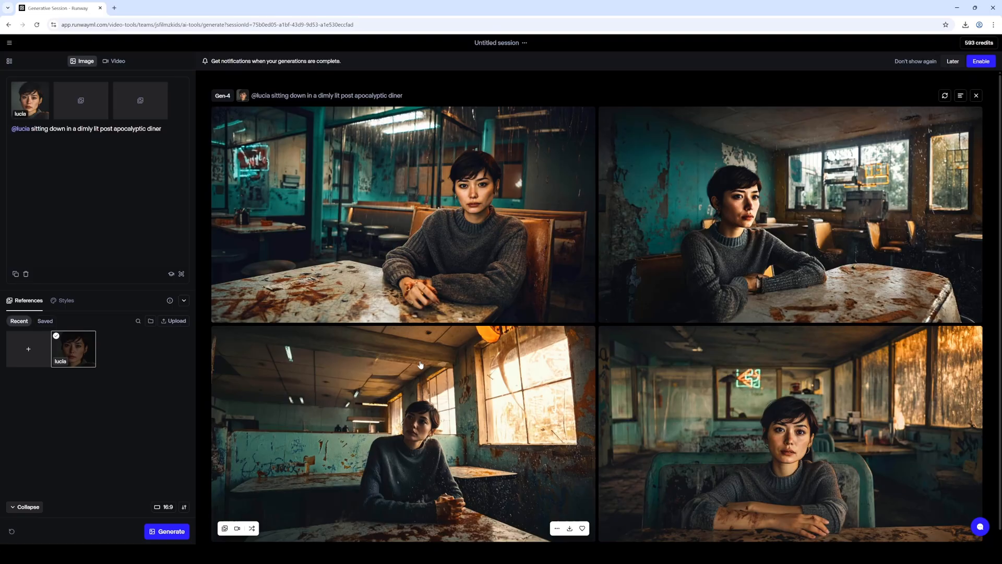
pyautogui.moveTo(614, 363)
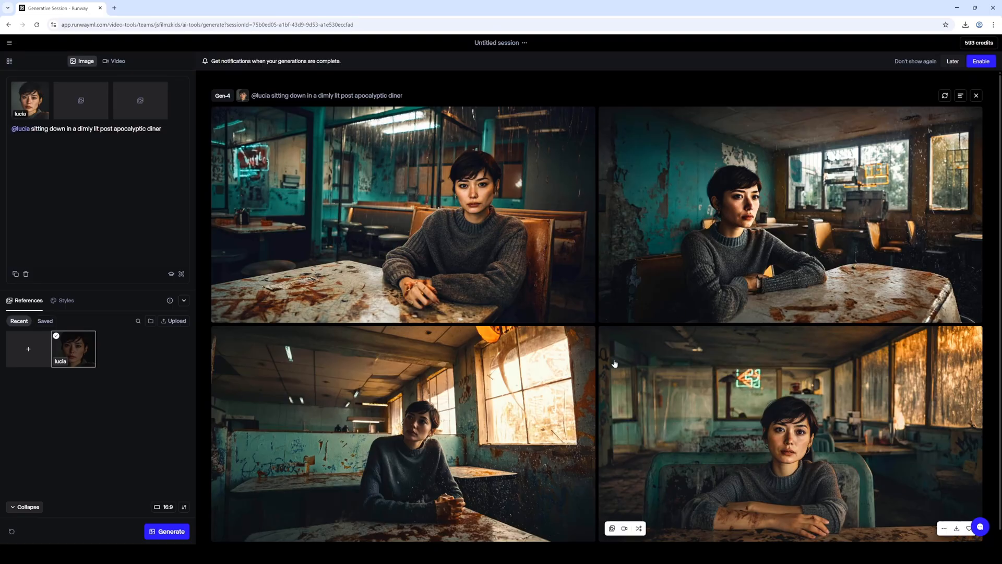
pyautogui.moveTo(37, 108)
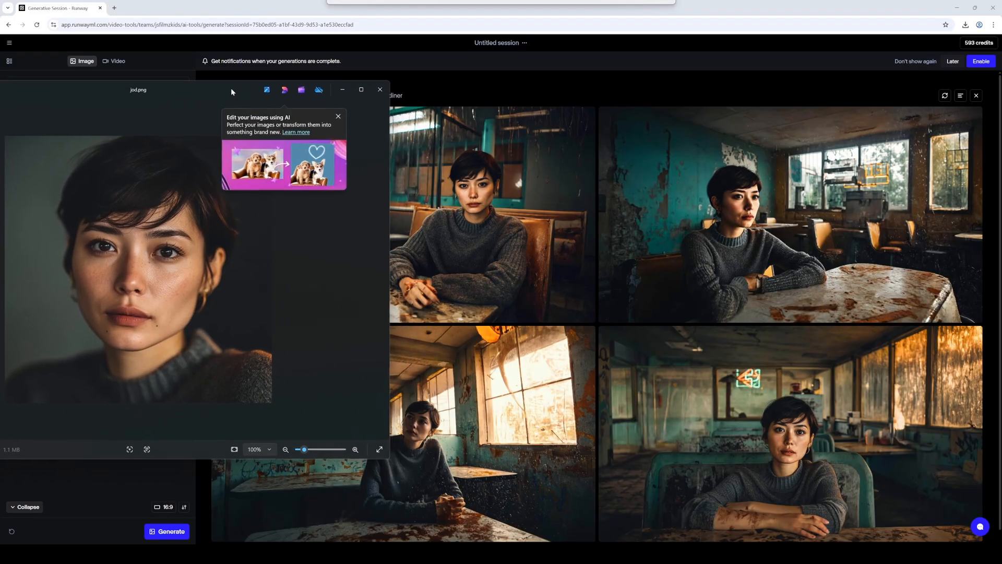
pyautogui.moveTo(469, 193)
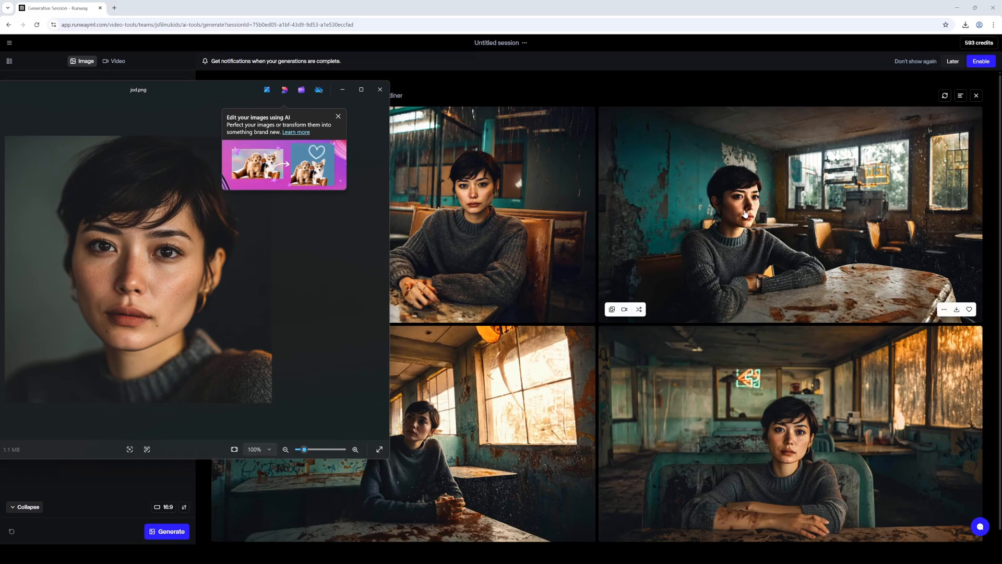
pyautogui.moveTo(796, 445)
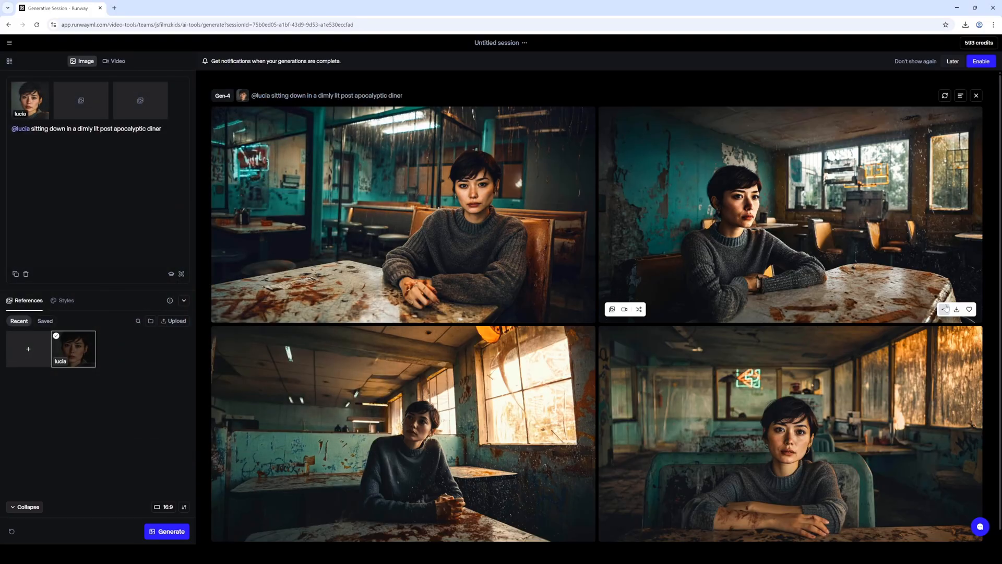
pyautogui.moveTo(611, 309)
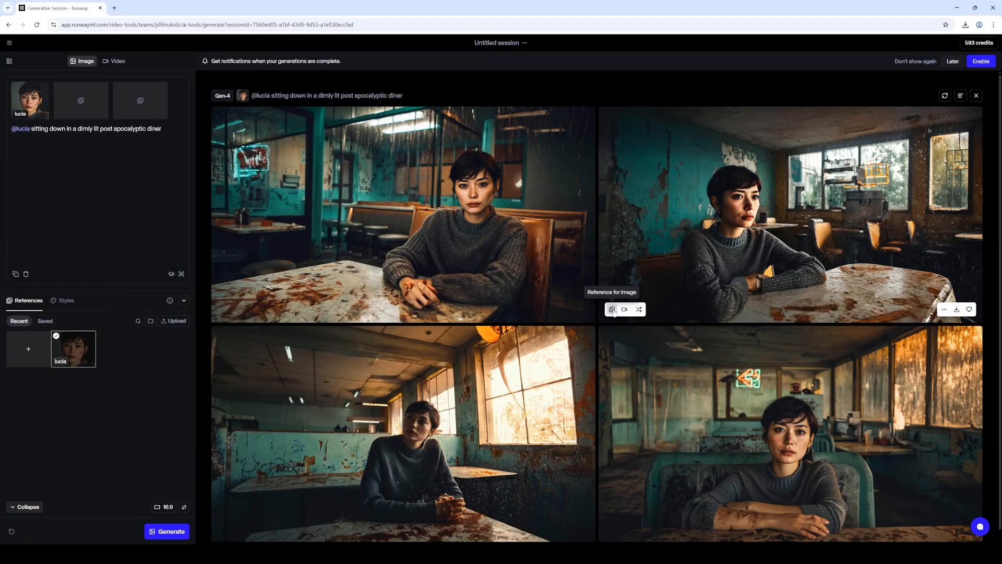
# - Reference the top-right diner image and prompt 'give me an exterior of' the Interior reference
pyautogui.click(612, 309)
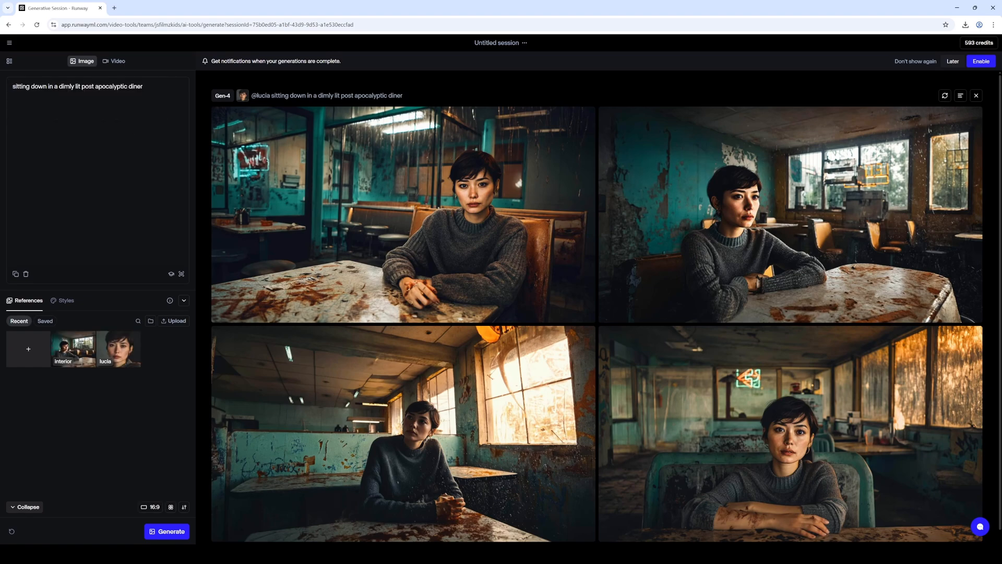
pyautogui.tripleClick(76, 85)
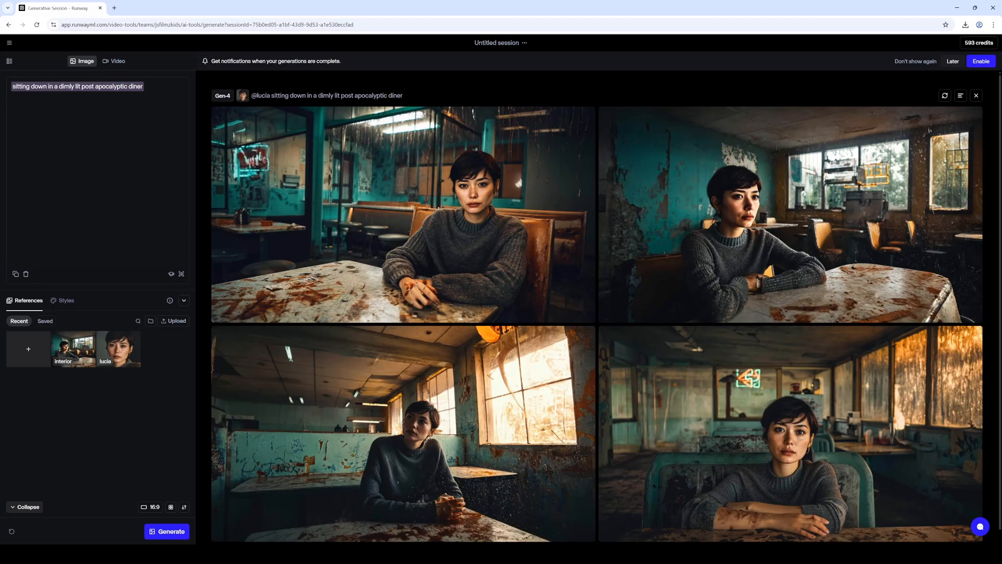
pyautogui.write('give me an')
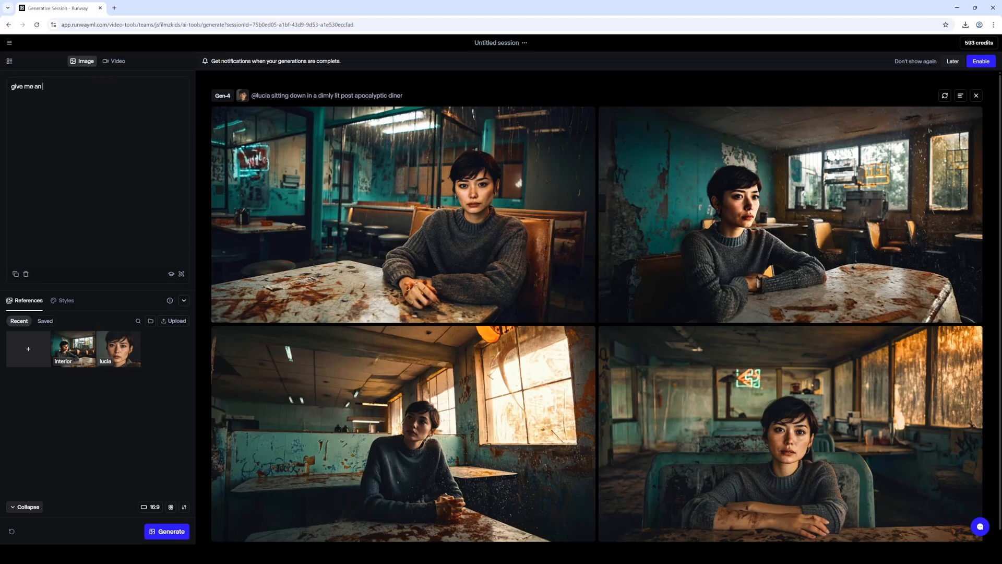
pyautogui.write('exte')
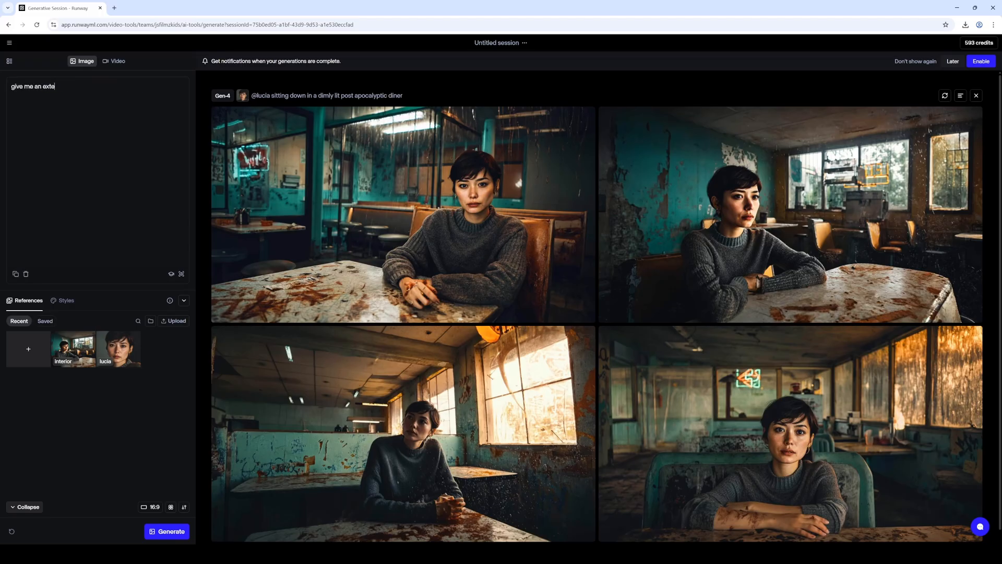
pyautogui.write('rior of the @inter')
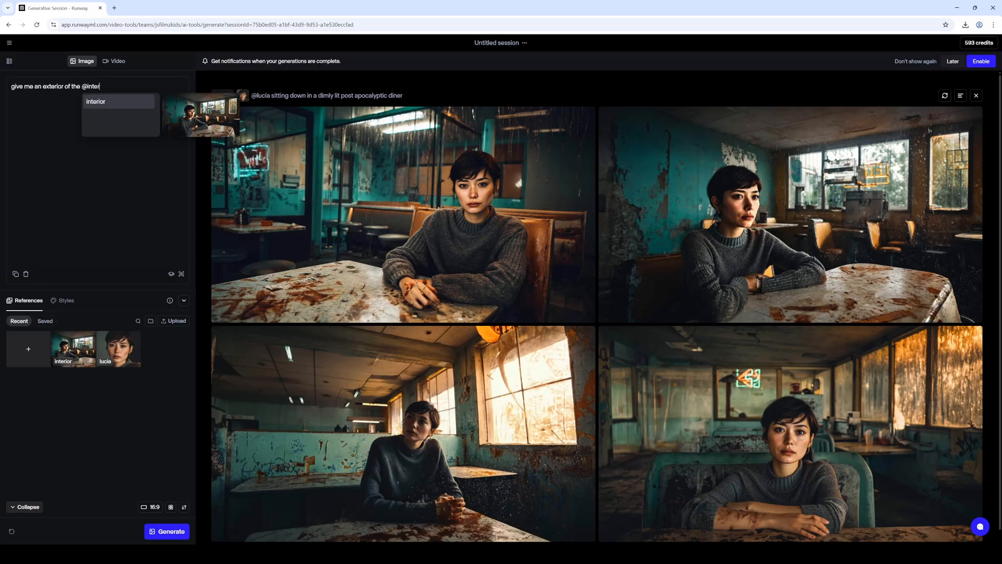
pyautogui.click(96, 101)
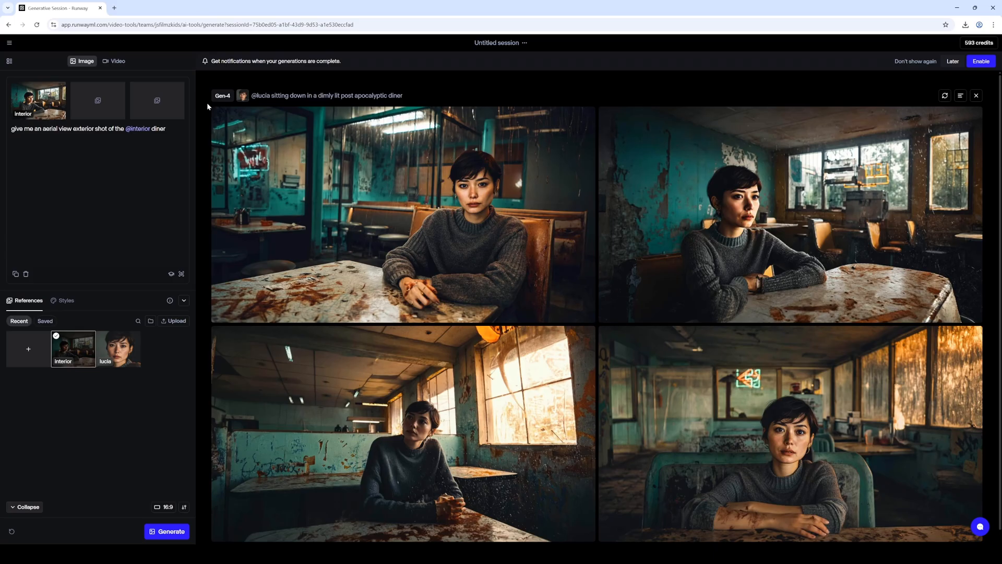
# - Scroll through the resulting aerial exterior image grids
pyautogui.scroll(-3)
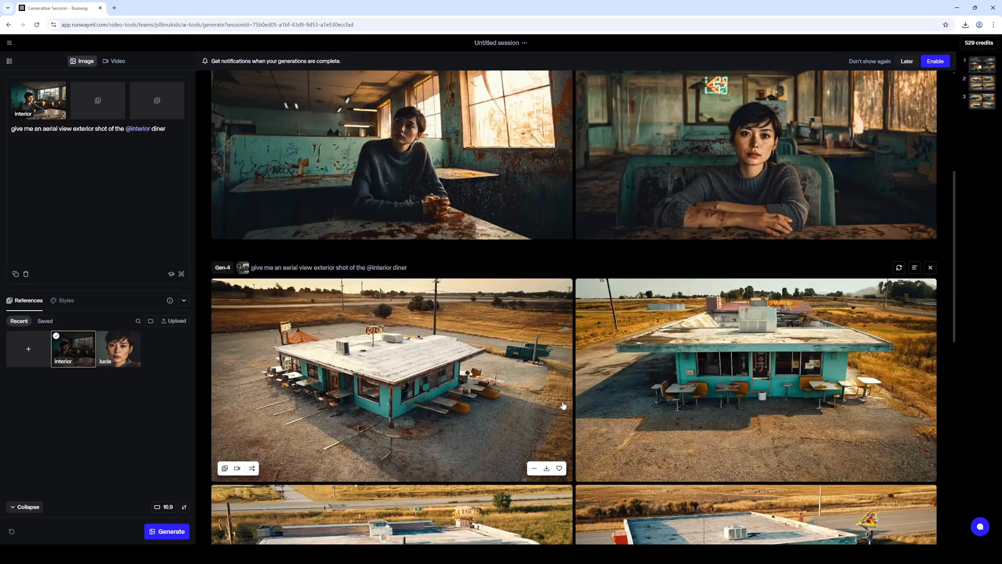
pyautogui.scroll(-3)
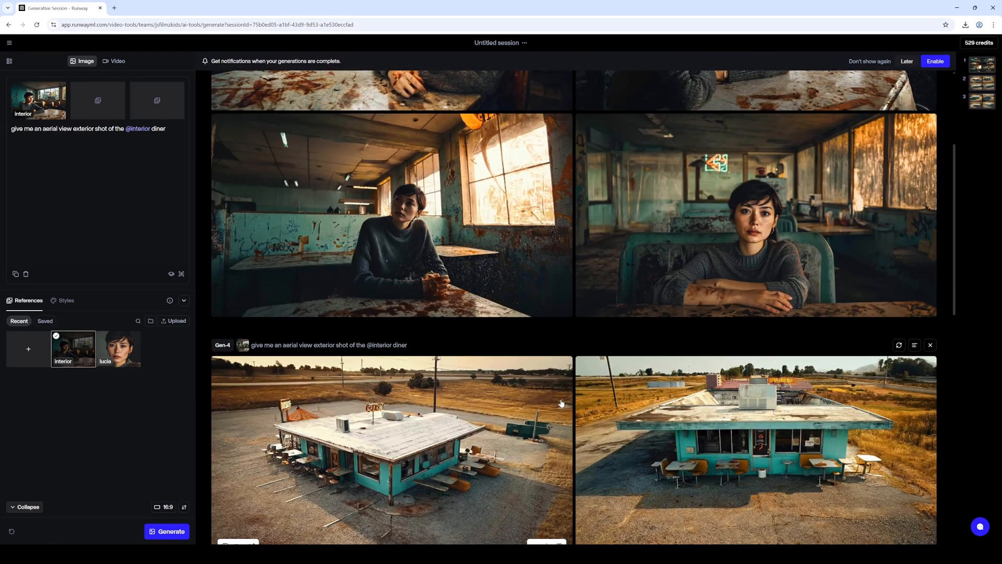
pyautogui.scroll(-3)
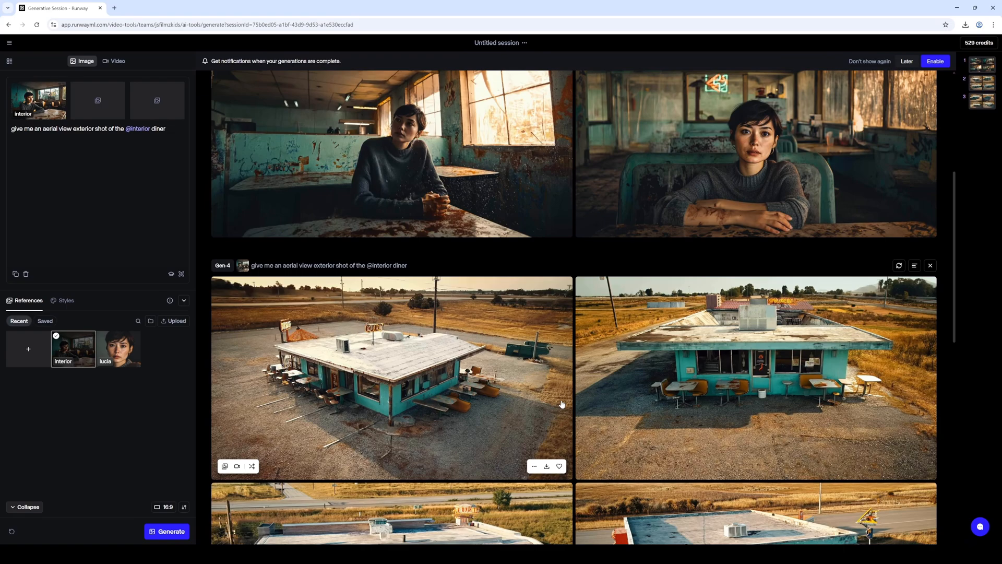
pyautogui.scroll(-3)
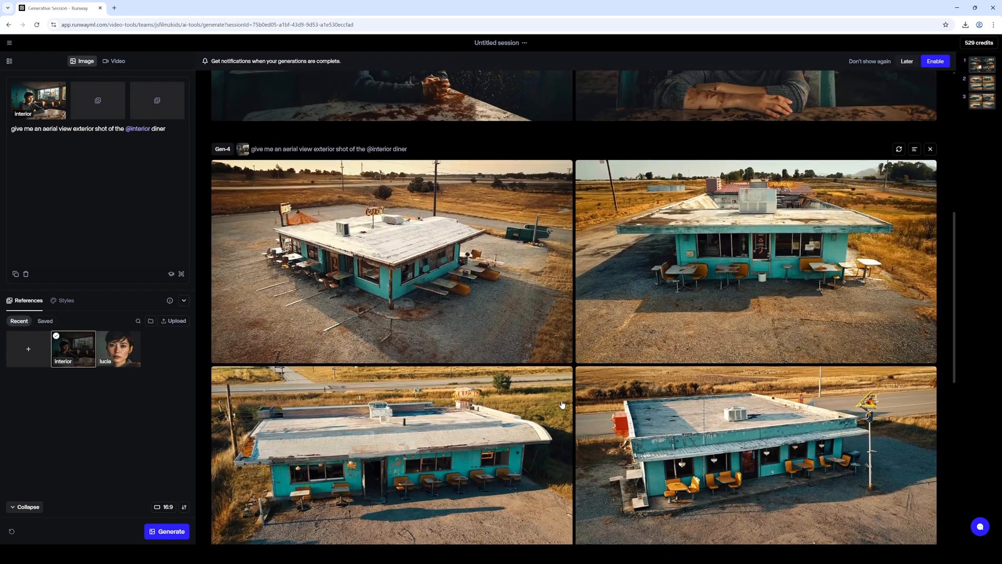
pyautogui.scroll(-3)
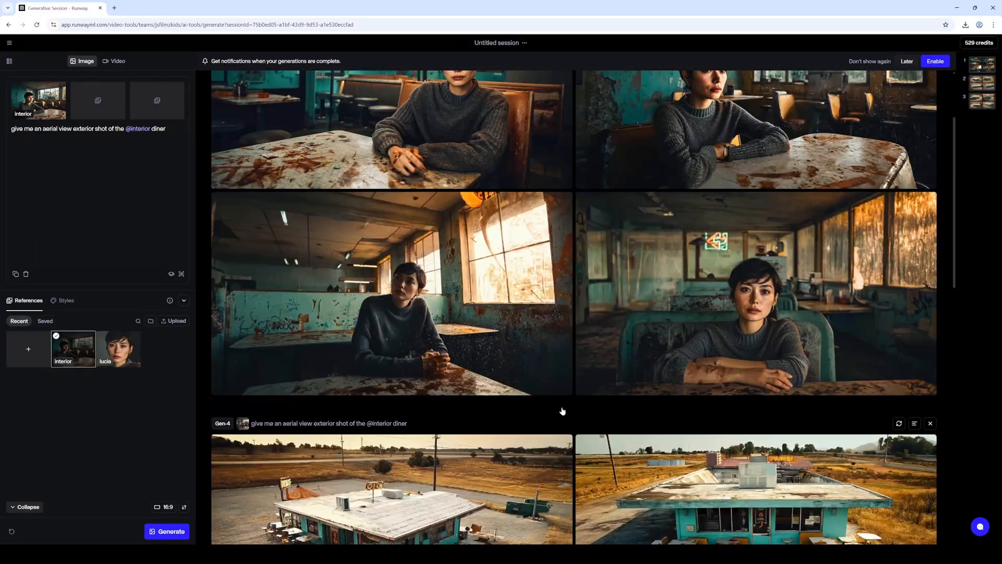
pyautogui.scroll(3)
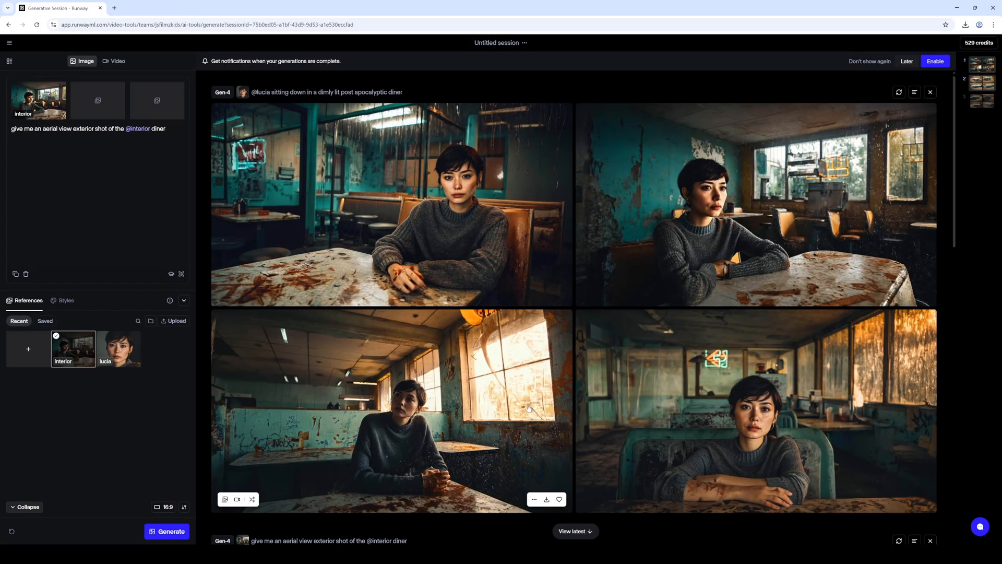
pyautogui.moveTo(459, 287)
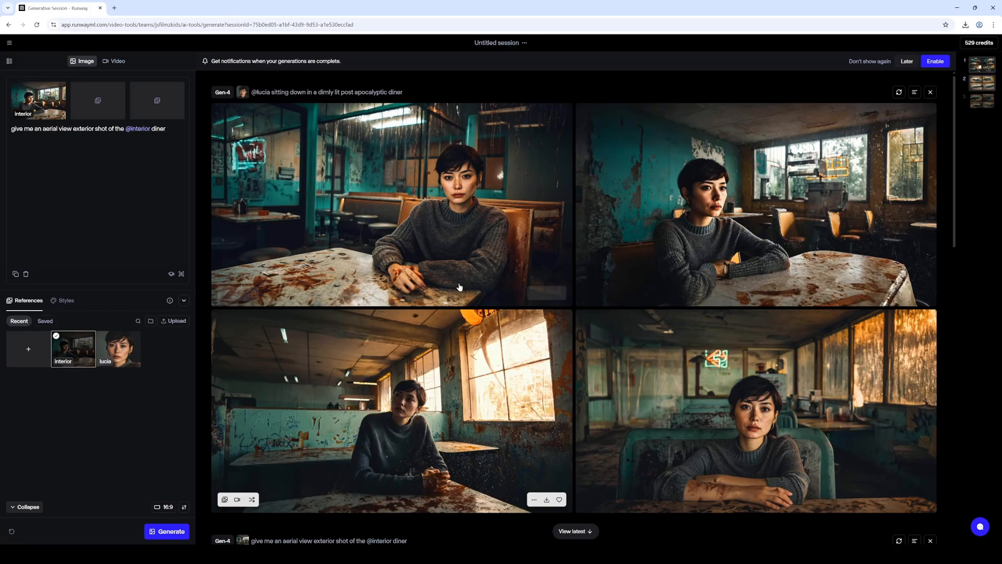
pyautogui.moveTo(439, 232)
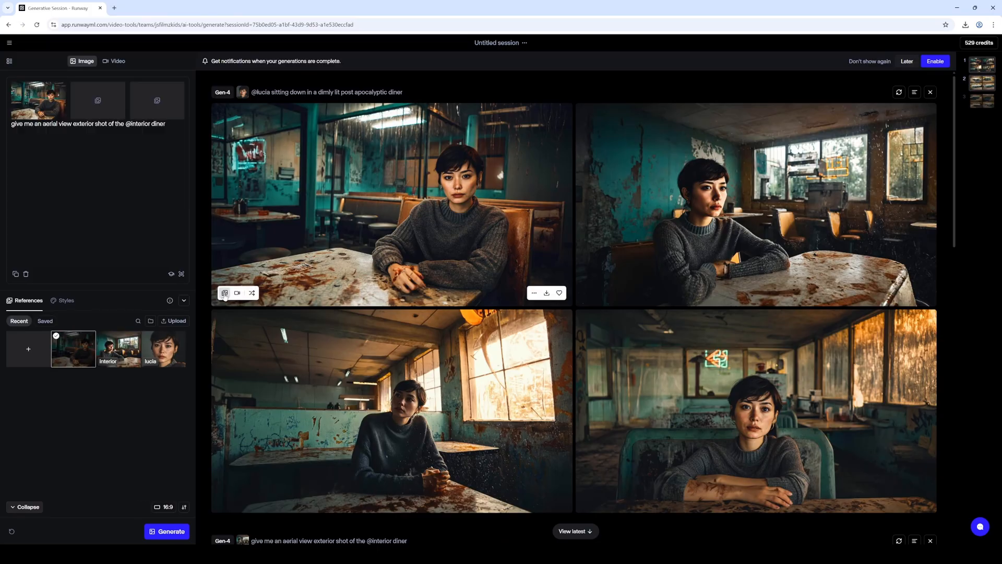
pyautogui.moveTo(73, 348)
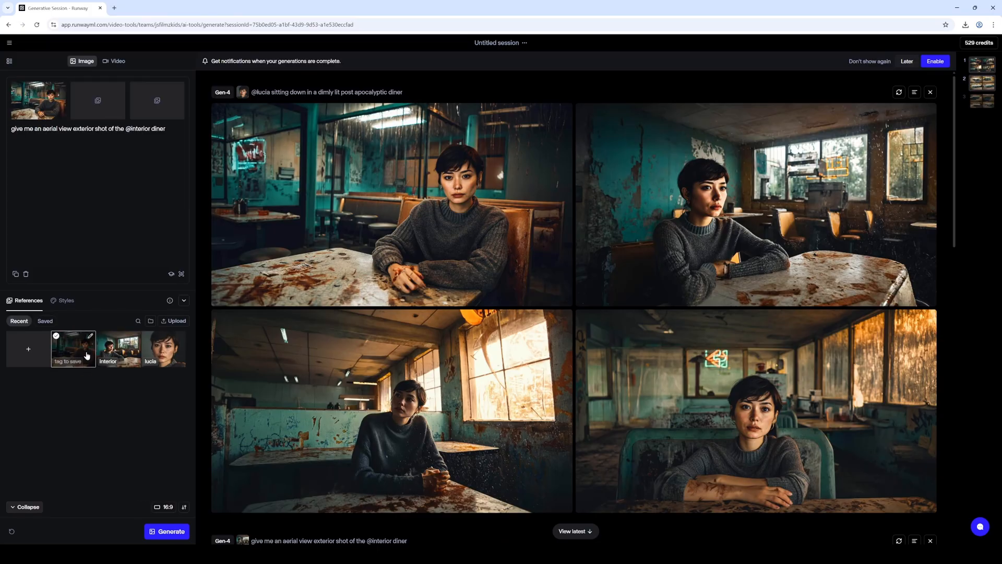
# - Switch to Video and load the lucia diner image from assets as the start frame
pyautogui.click(113, 61)
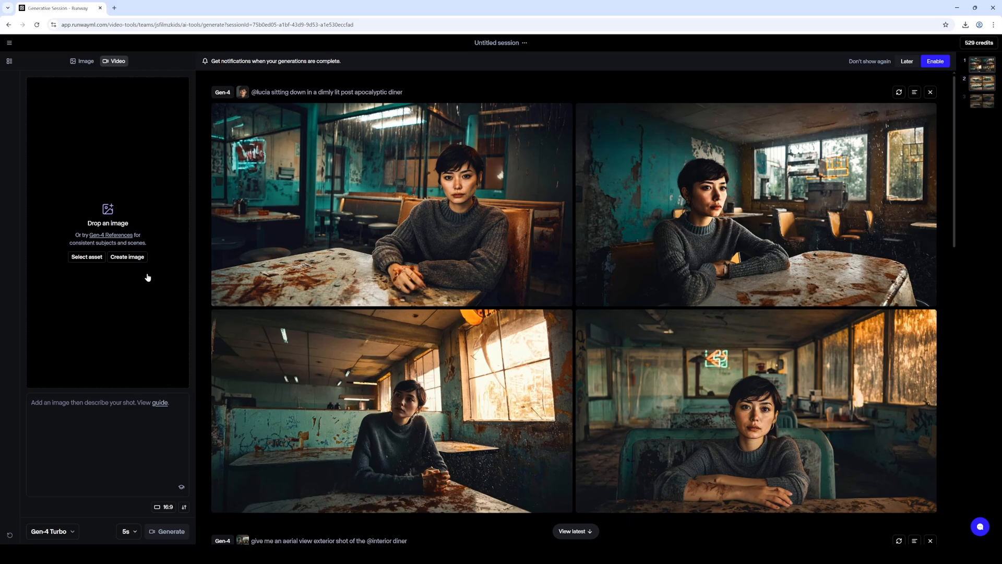
pyautogui.click(87, 257)
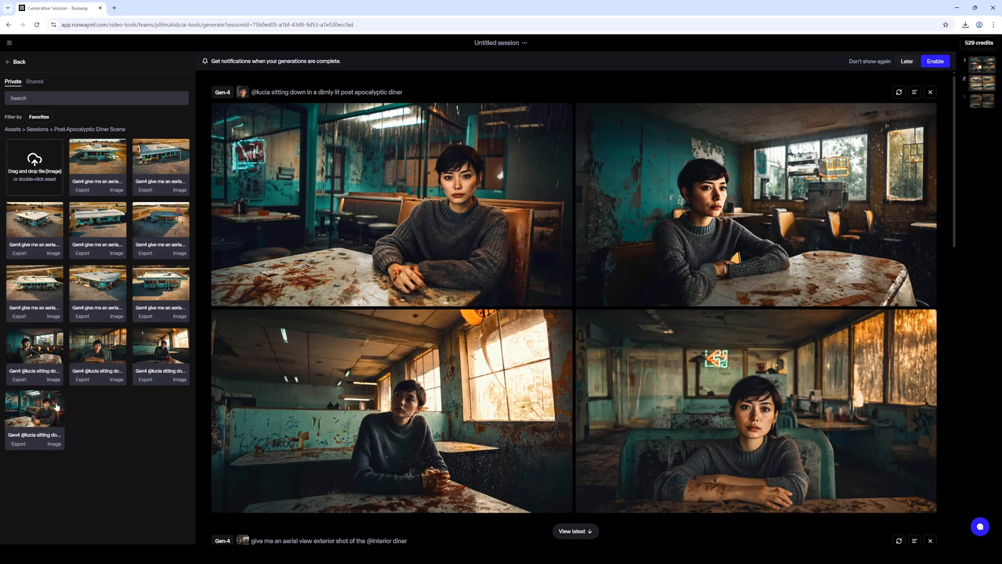
pyautogui.click(35, 408)
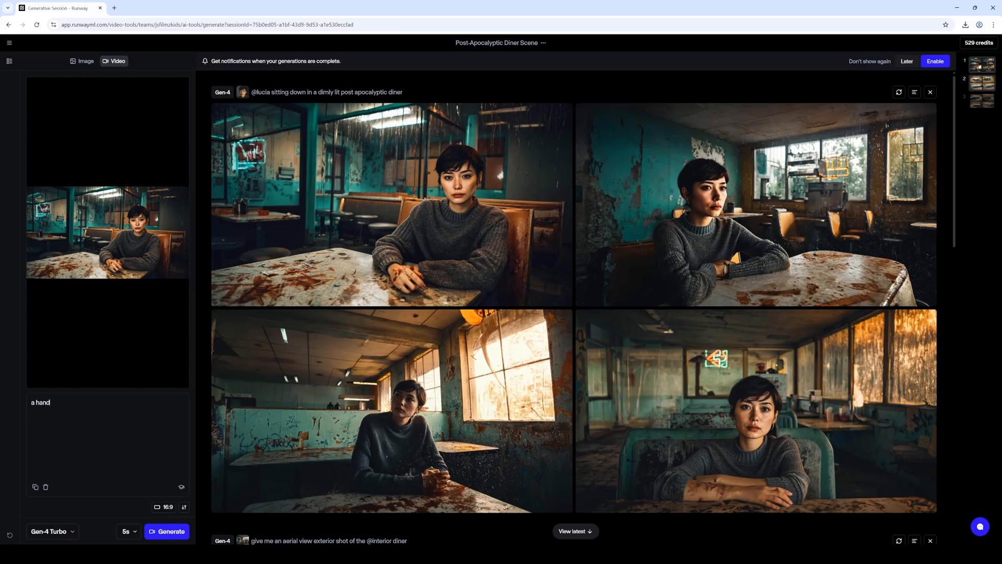
# - Write the prompt 'a handheld camera moving closer to the subject lucia'
pyautogui.write('handheld camera moving closer')
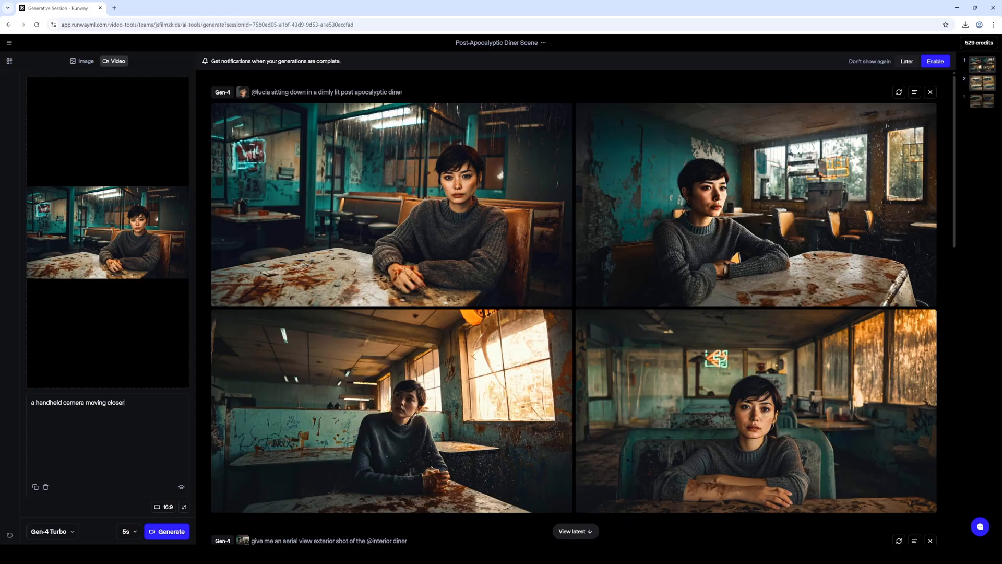
pyautogui.write('to')
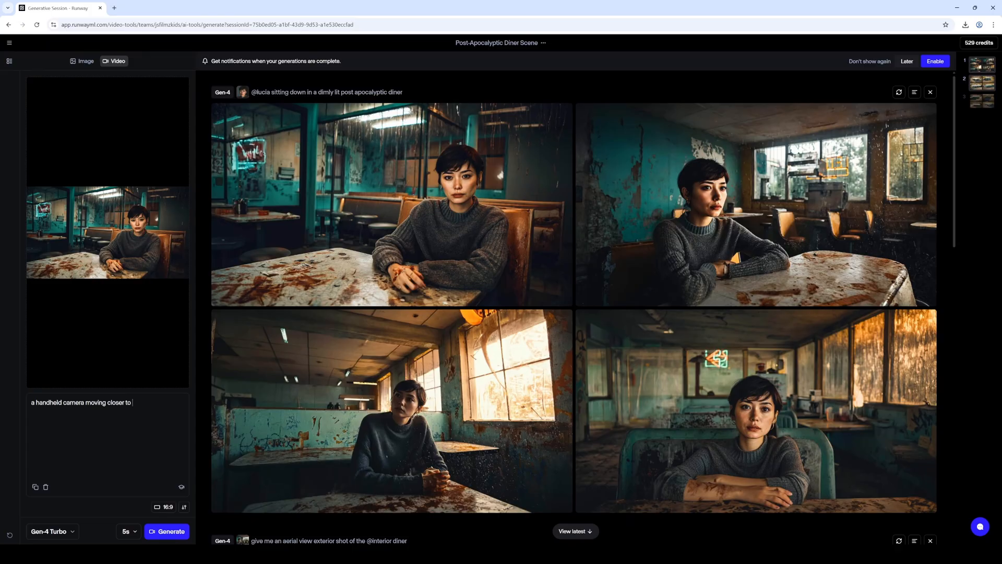
pyautogui.write('@')
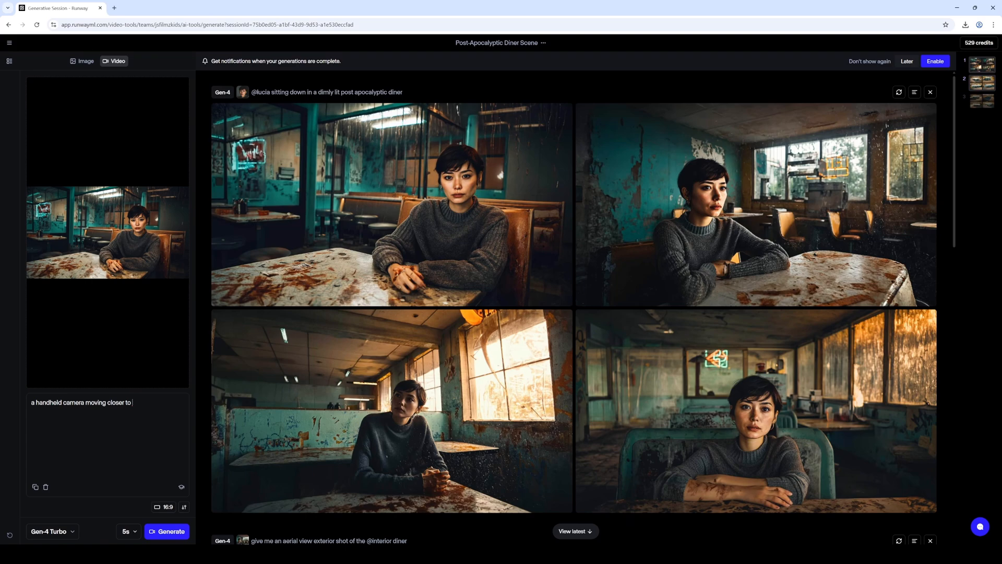
pyautogui.write('the subject')
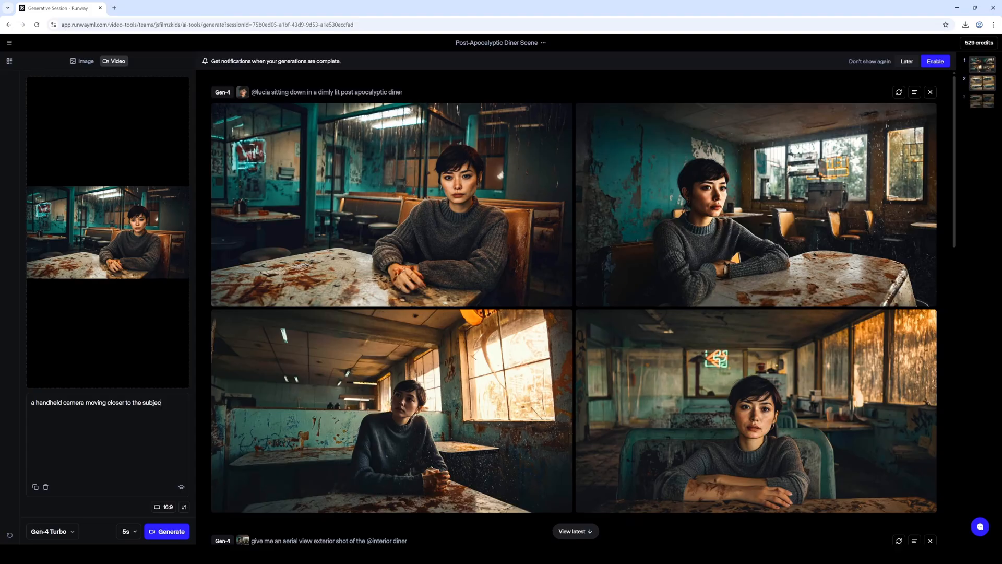
pyautogui.write('lucia')
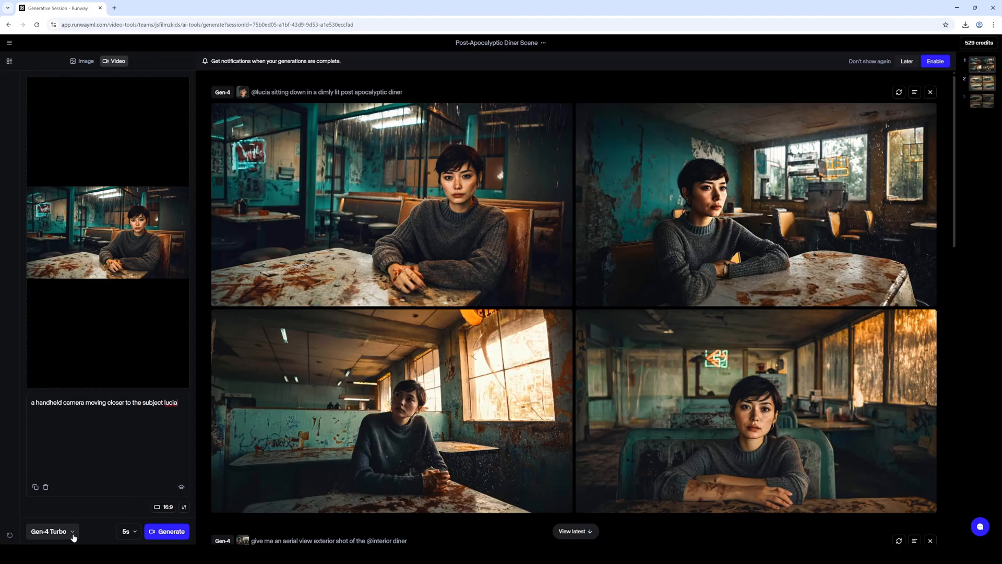
# - Switch the video model from Gen-4 Turbo to Gen-4 and start generating
pyautogui.click(49, 531)
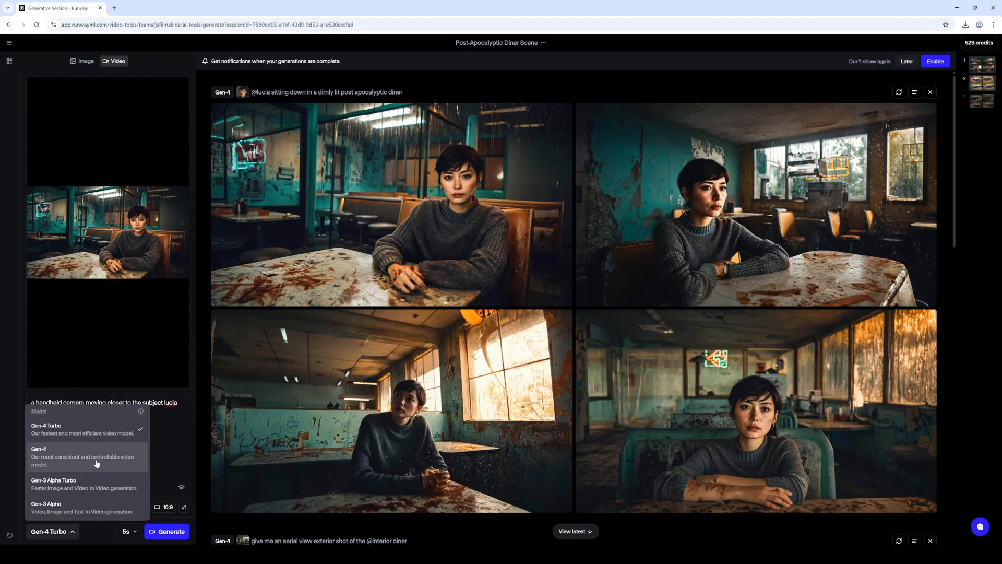
pyautogui.click(39, 448)
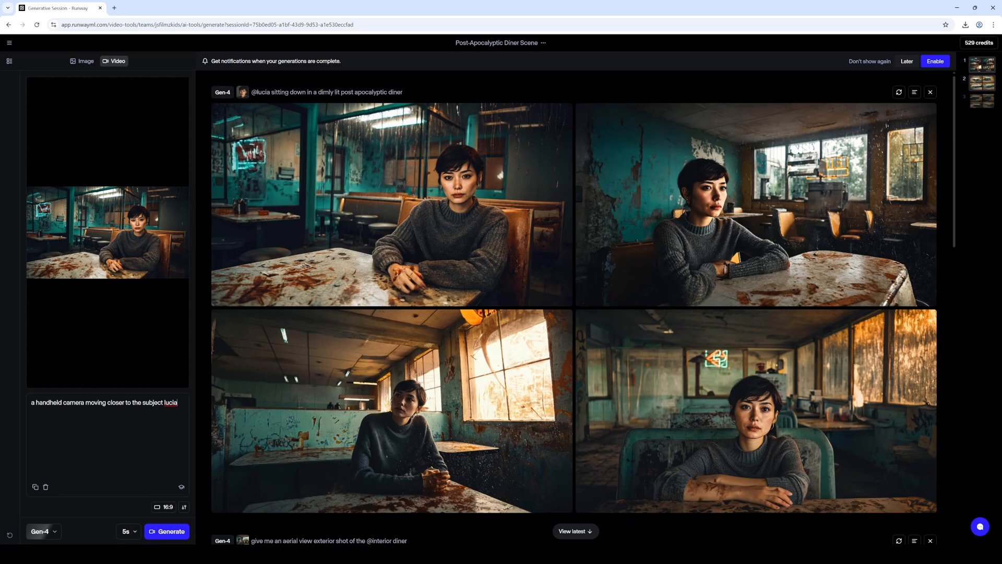
pyautogui.click(167, 531)
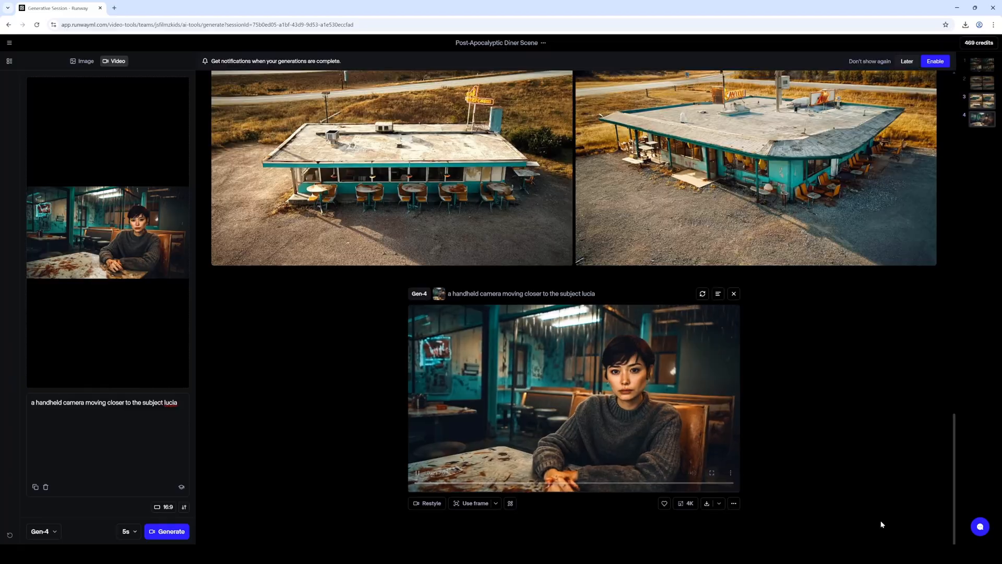
pyautogui.moveTo(684, 503)
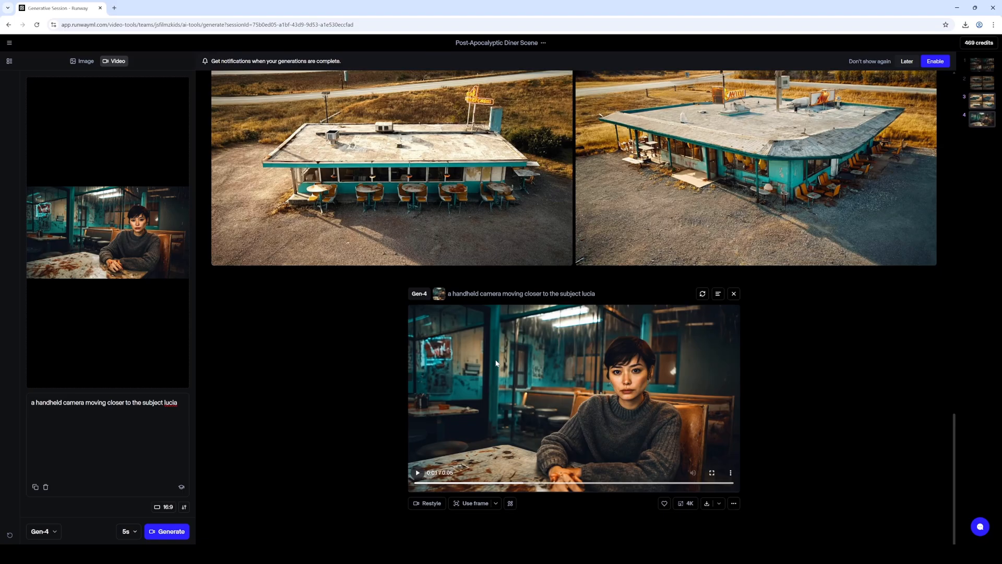
pyautogui.moveTo(416, 479)
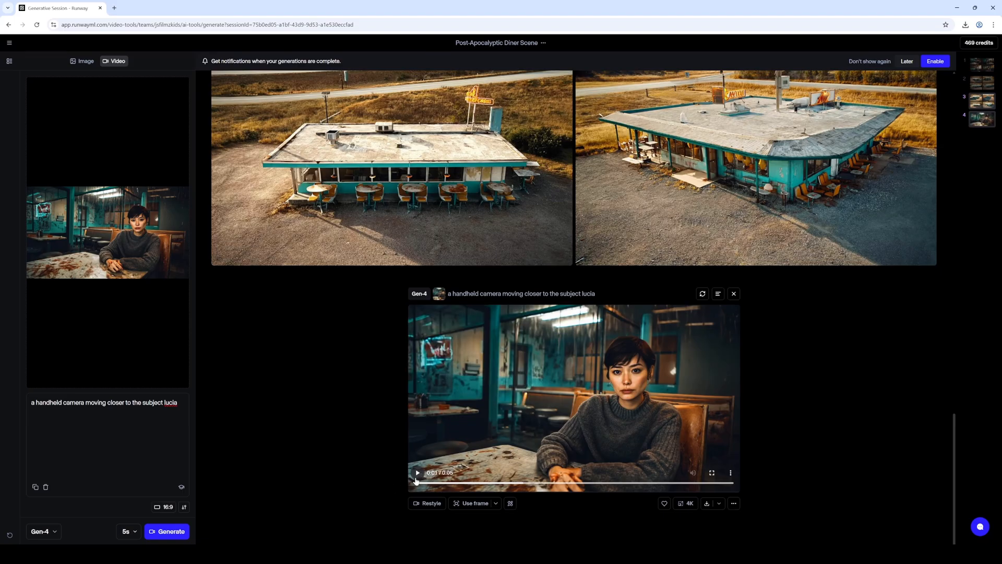
# - Play the finished 5-second Gen-4 clip of lucia and pause partway through
pyautogui.click(416, 471)
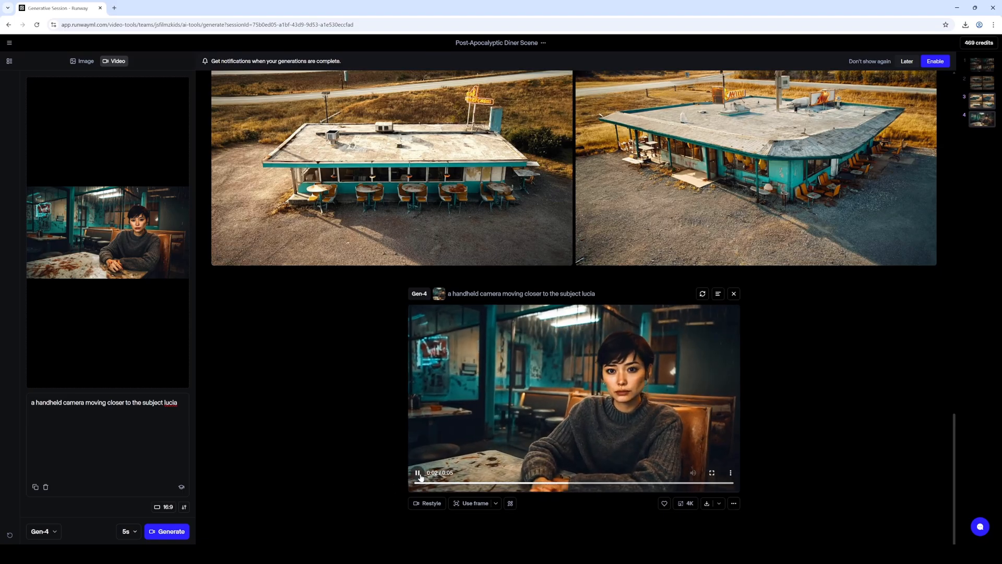
pyautogui.click(417, 472)
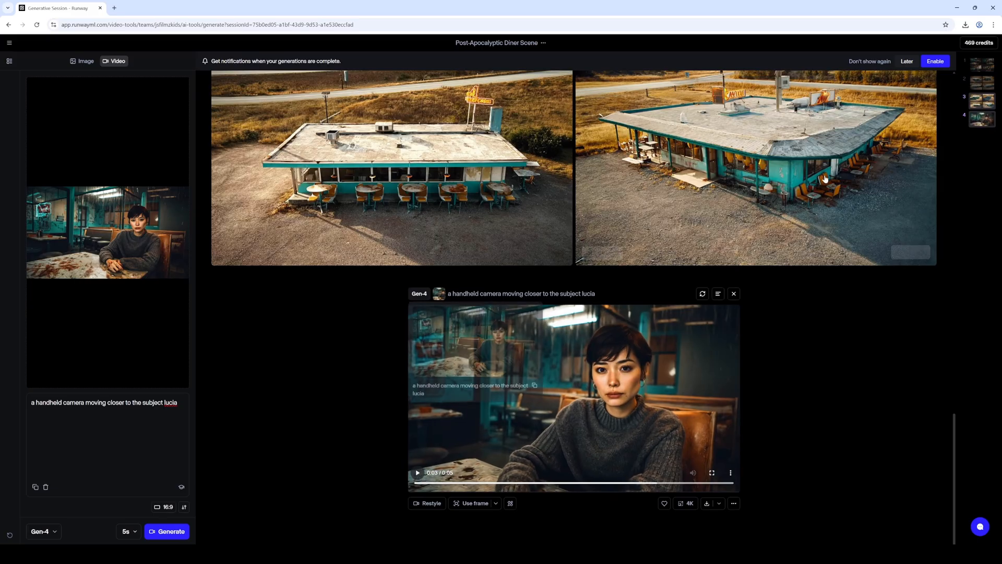
pyautogui.moveTo(763, 493)
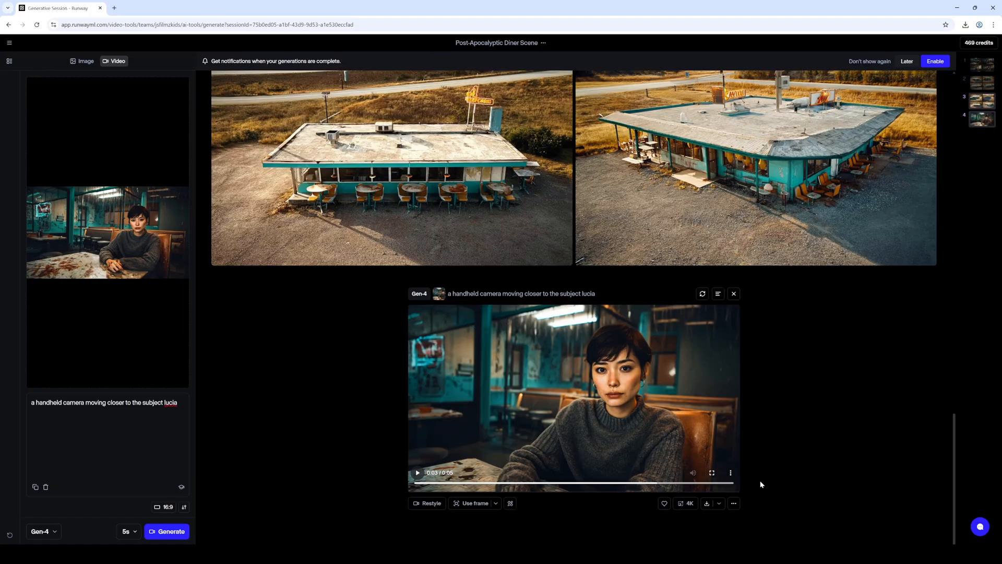
pyautogui.moveTo(791, 465)
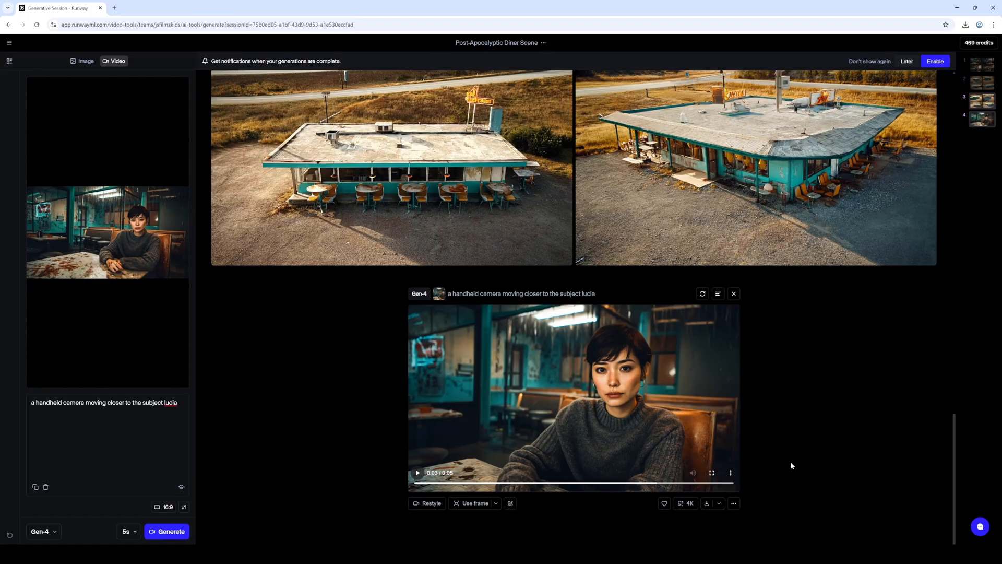
pyautogui.scroll(-3)
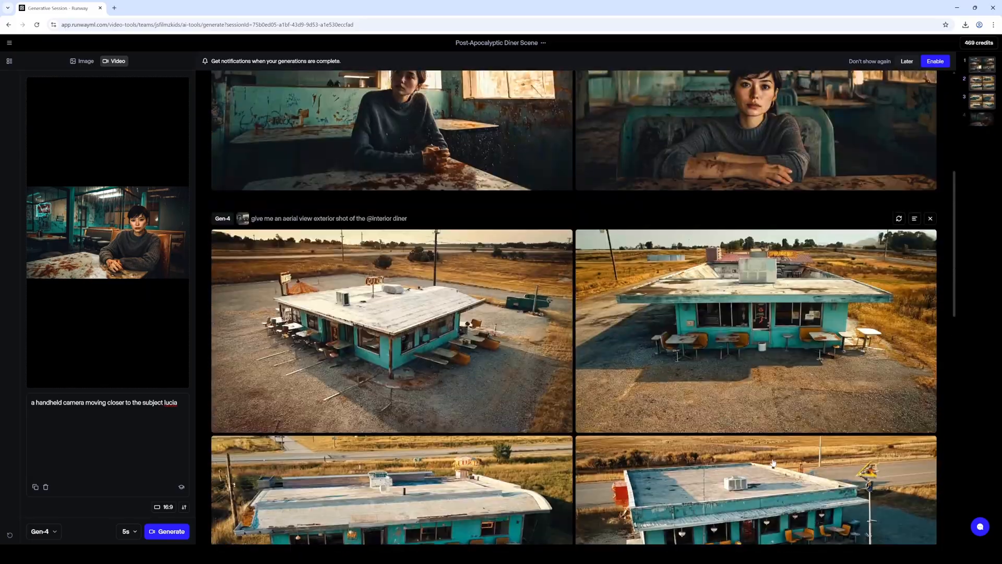
pyautogui.scroll(3)
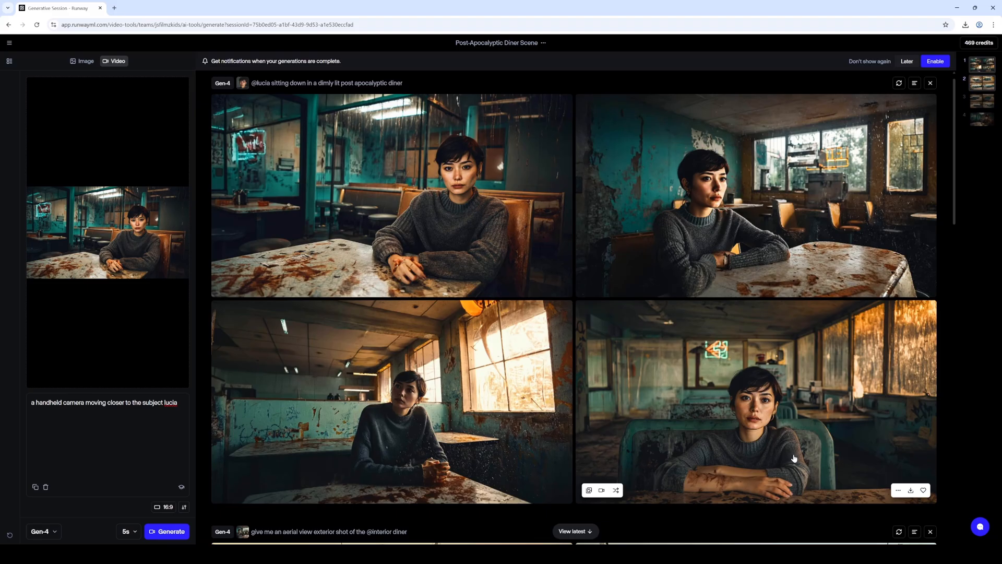
pyautogui.moveTo(799, 454)
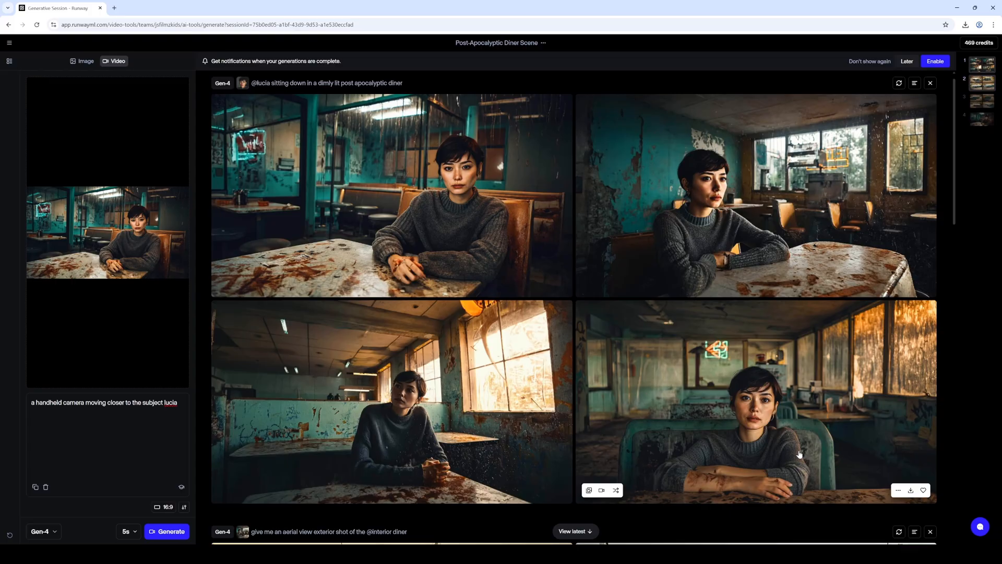
pyautogui.scroll(-3)
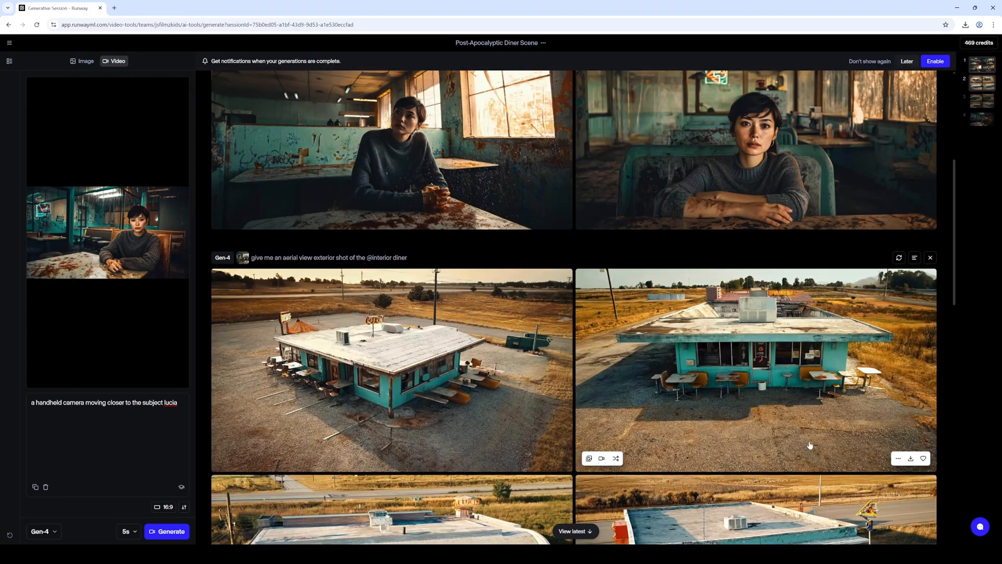
pyautogui.scroll(-3)
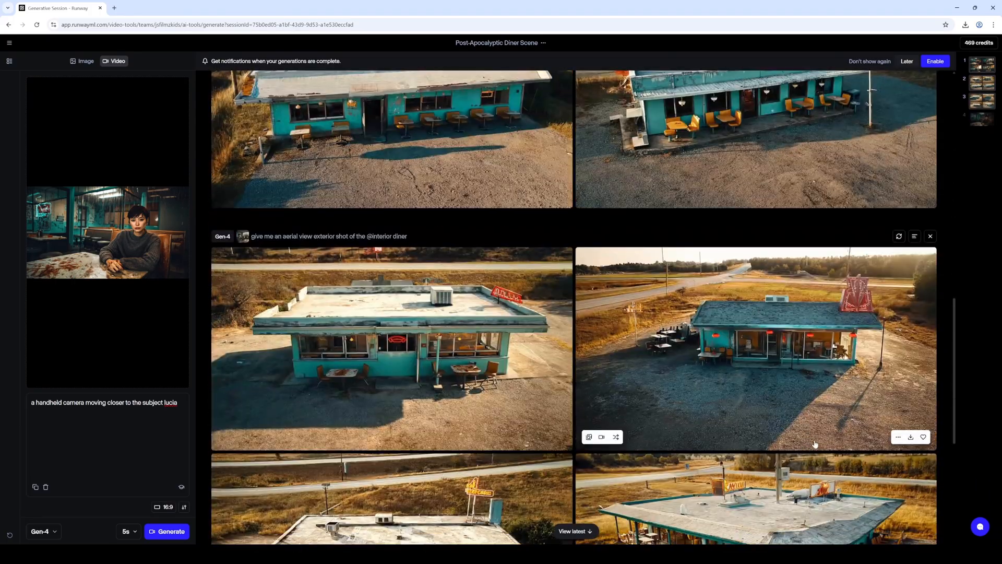